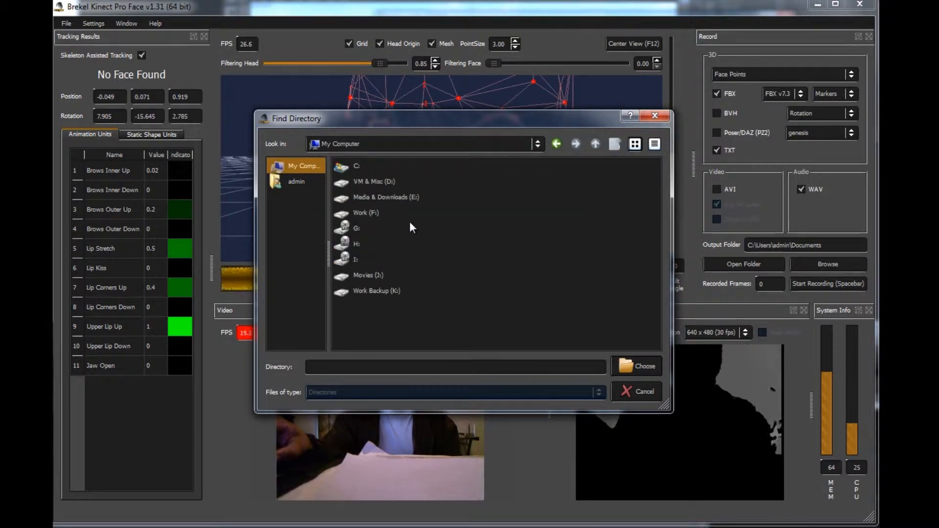
Navigate the folder browser to F:\Pictures\Cg\3D Modeling\Importing From Daz.
left_click(366, 212)
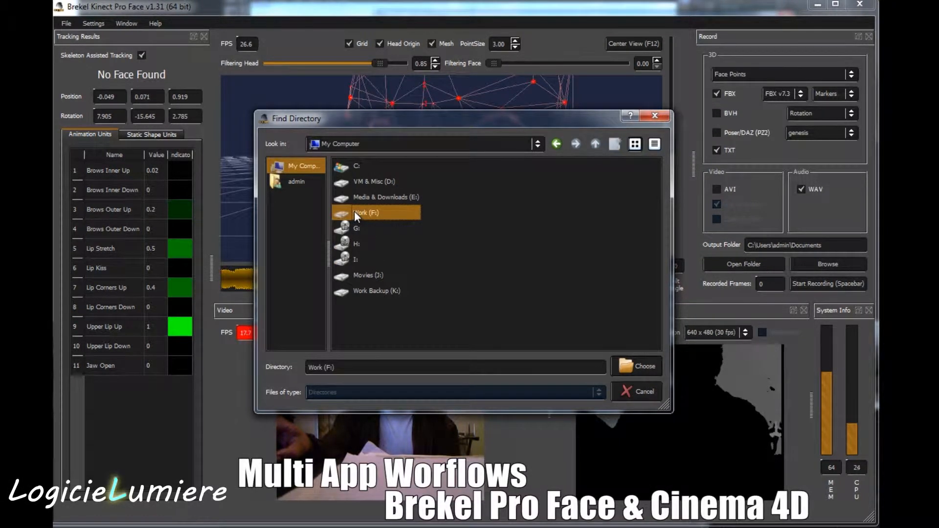
double_click(357, 212)
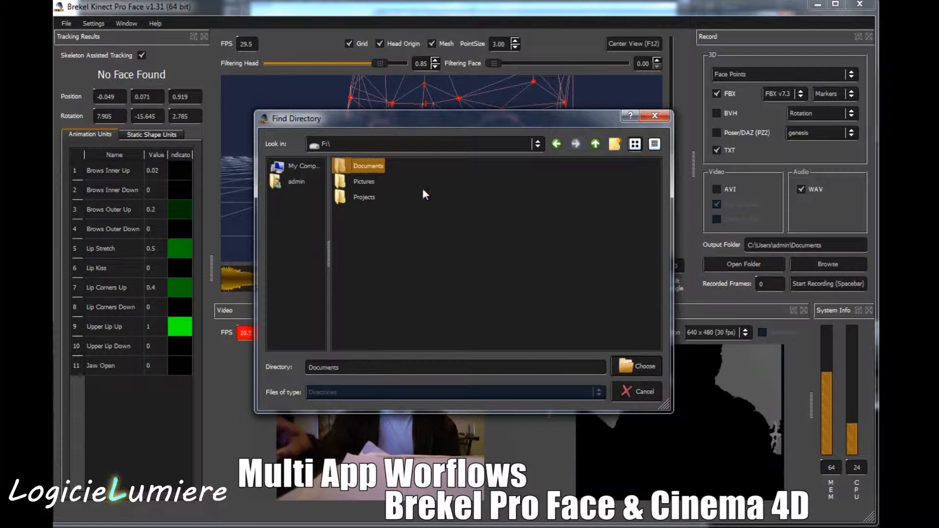
double_click(369, 166)
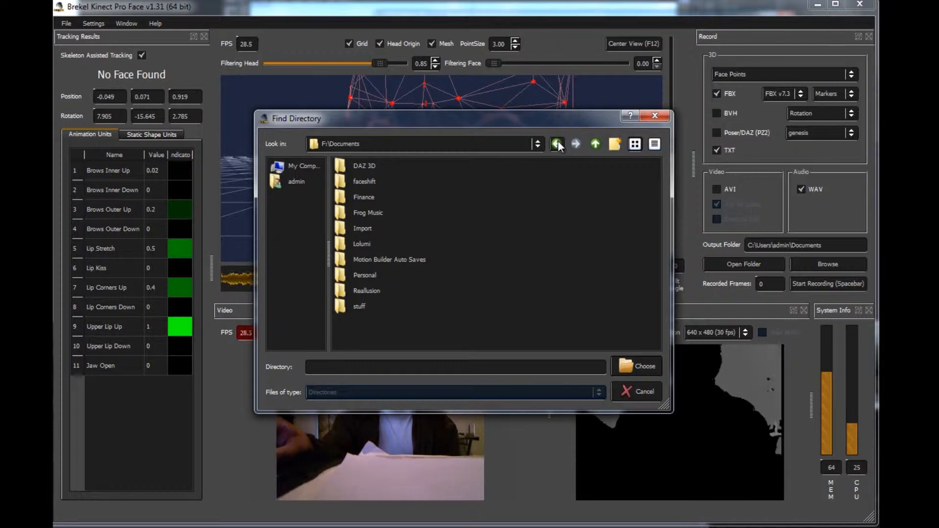
left_click(557, 144)
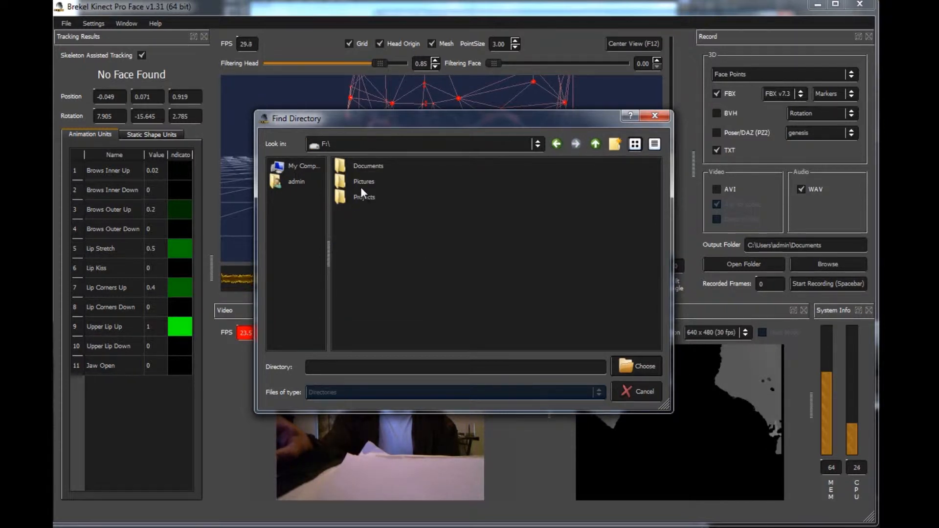
double_click(364, 182)
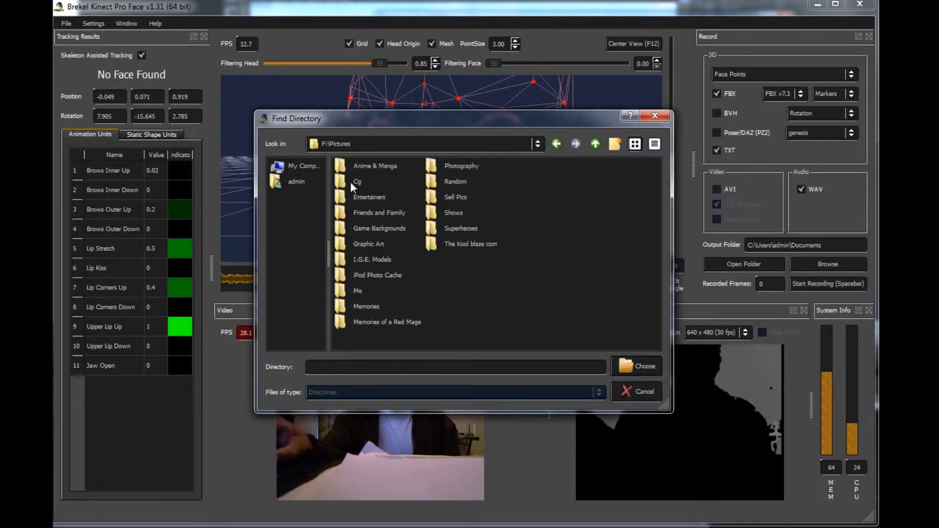
double_click(358, 182)
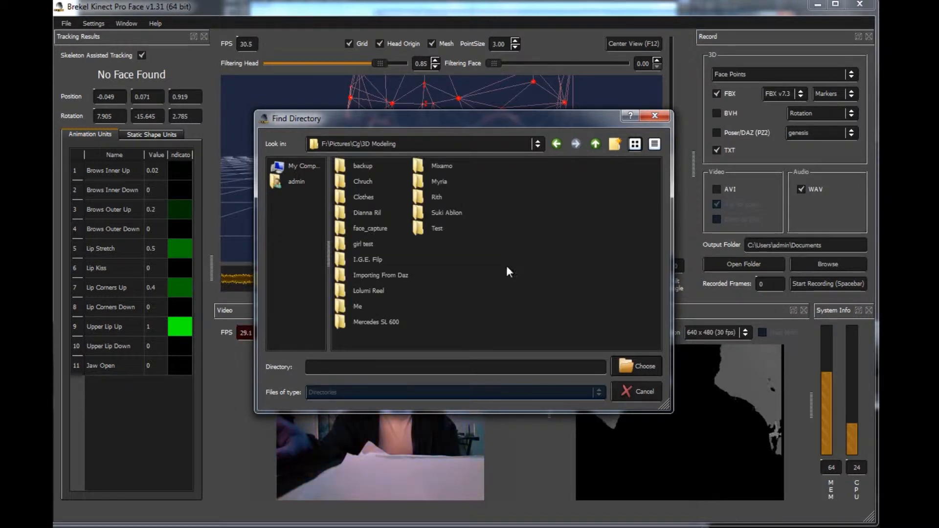
double_click(381, 275)
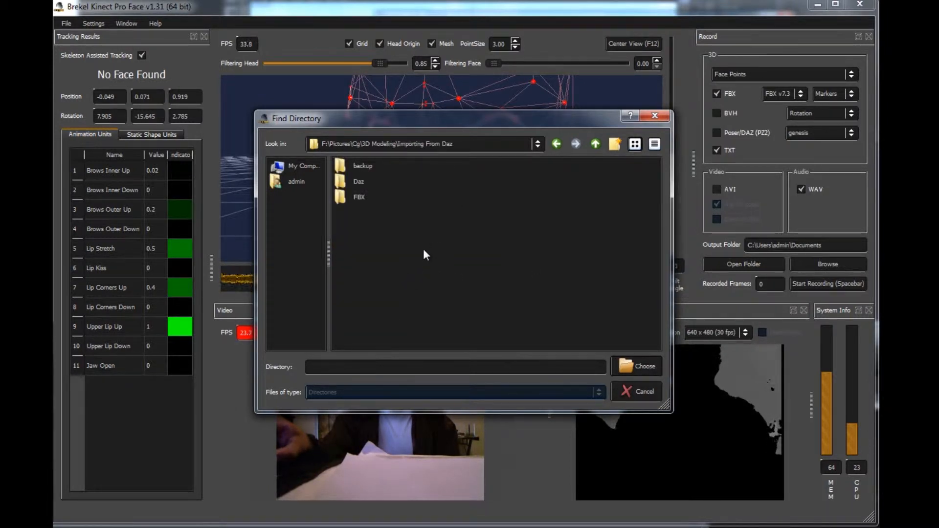
mouse_move(556, 144)
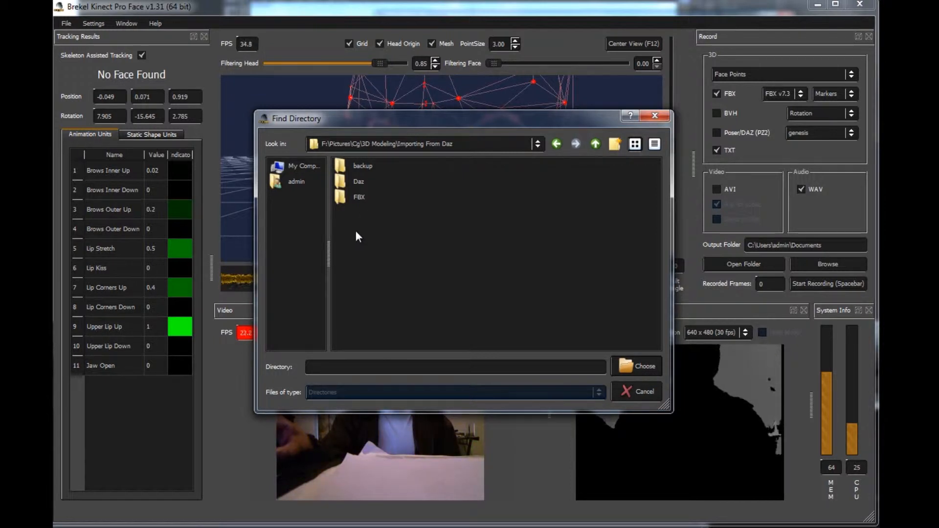
Create a new folder named Mocap there and go inside it for the output.
right_click(356, 237)
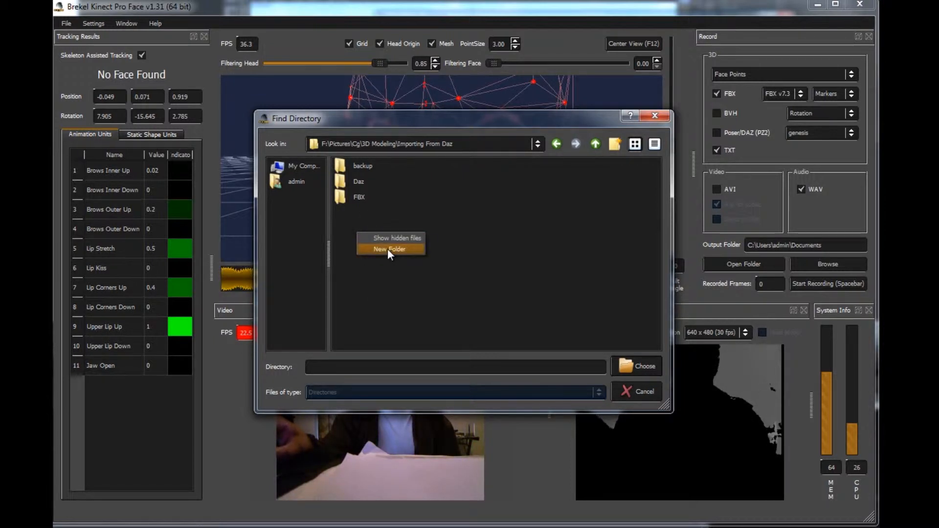
left_click(389, 249)
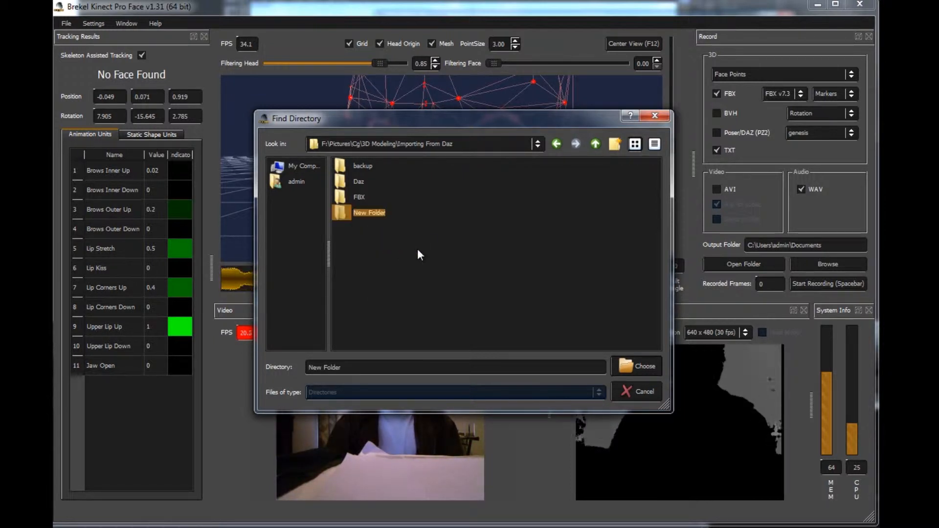
type("Mocap")
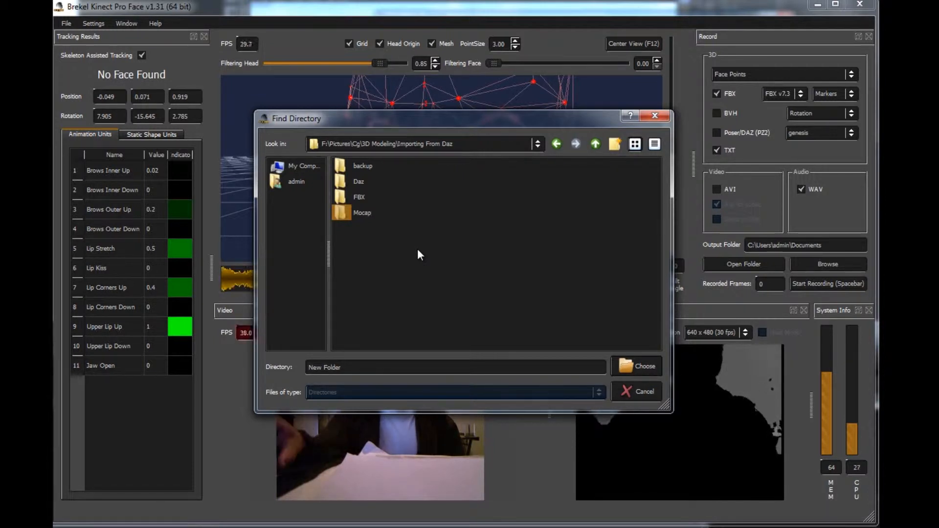
double_click(362, 212)
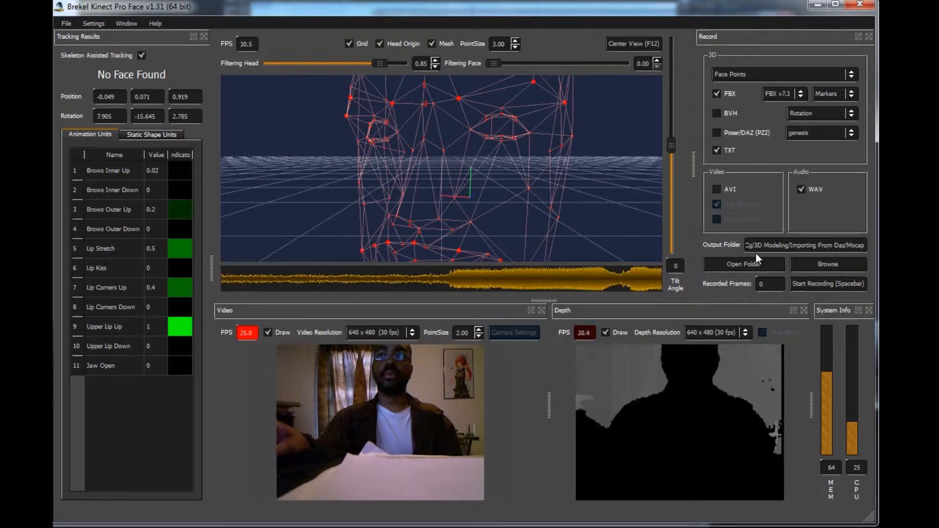
mouse_move(714, 146)
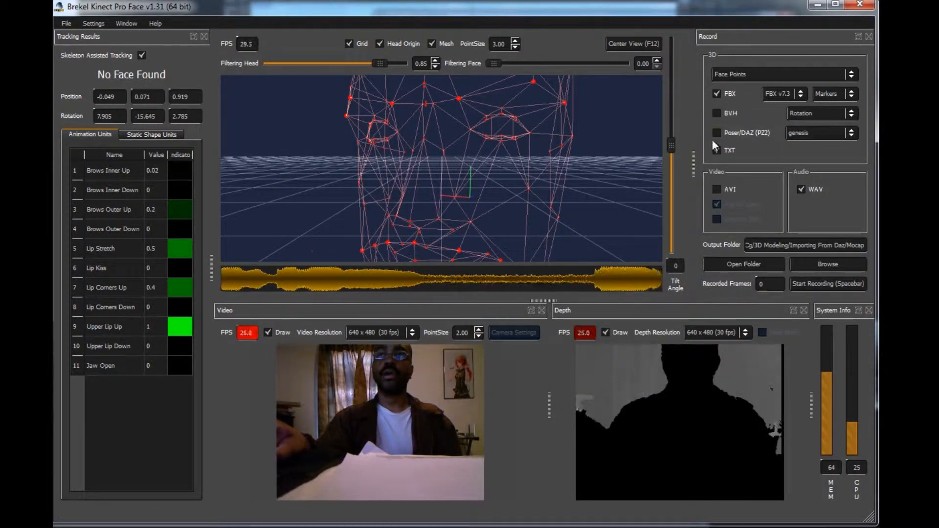
left_click(717, 151)
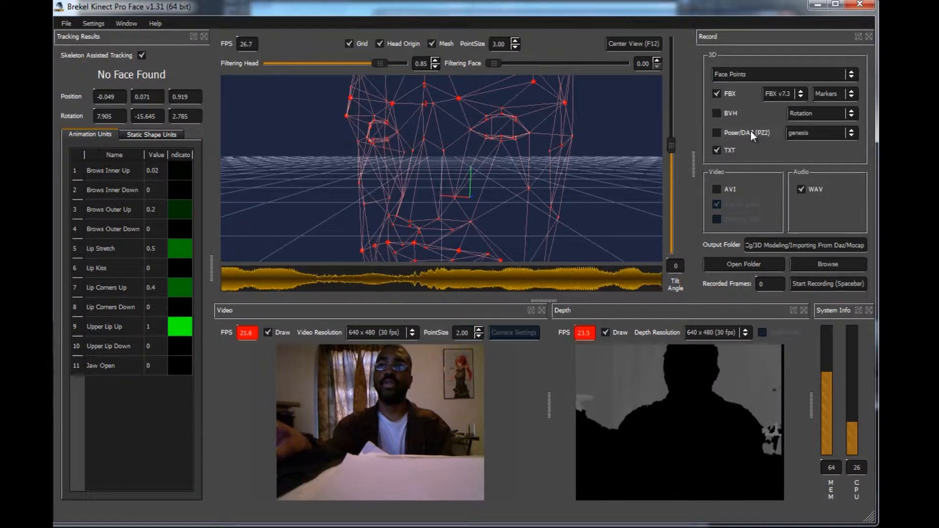
mouse_move(506, 184)
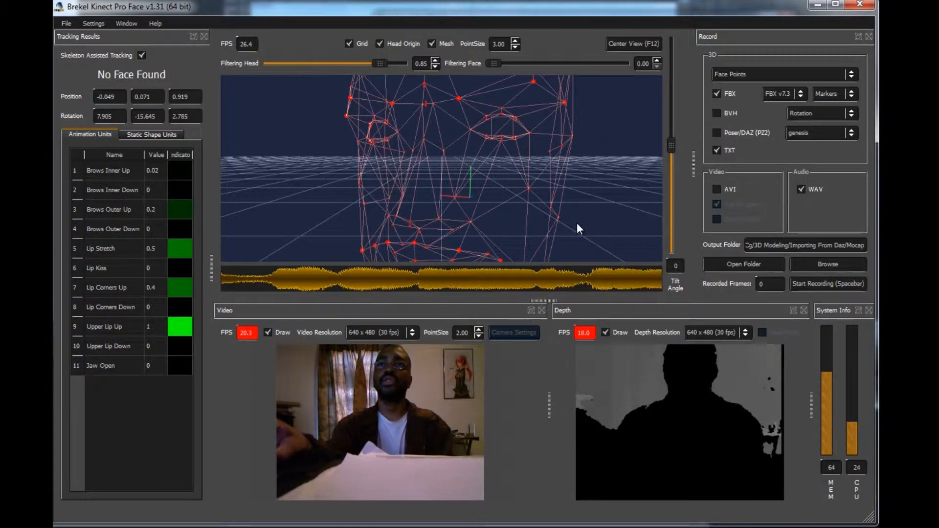
mouse_move(492, 169)
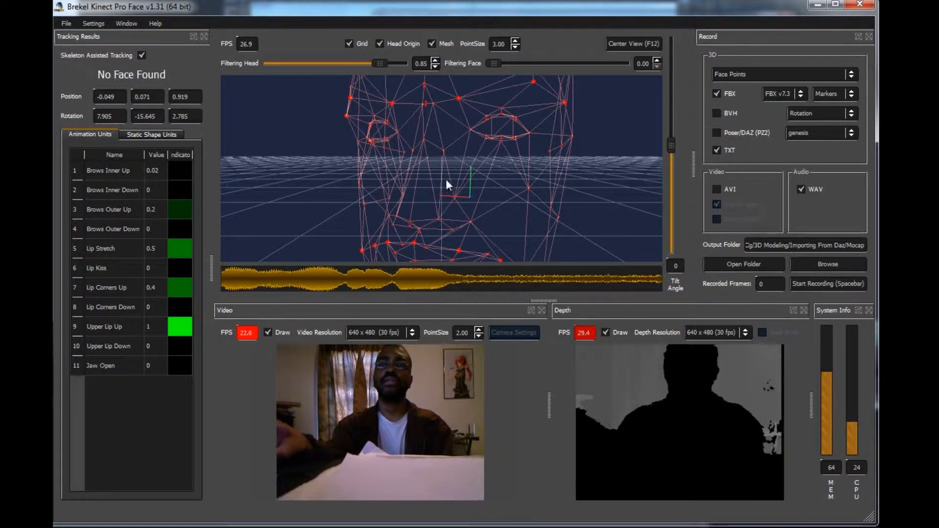
mouse_move(478, 141)
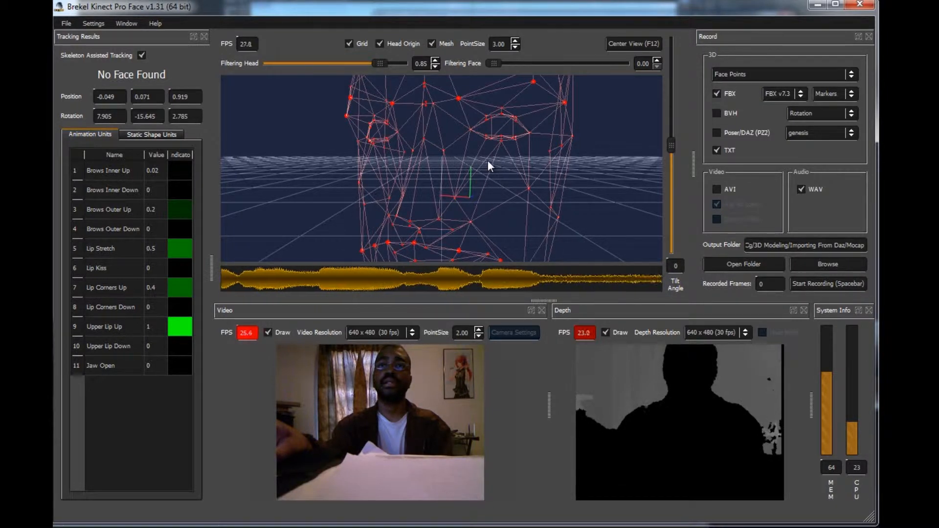
mouse_move(587, 178)
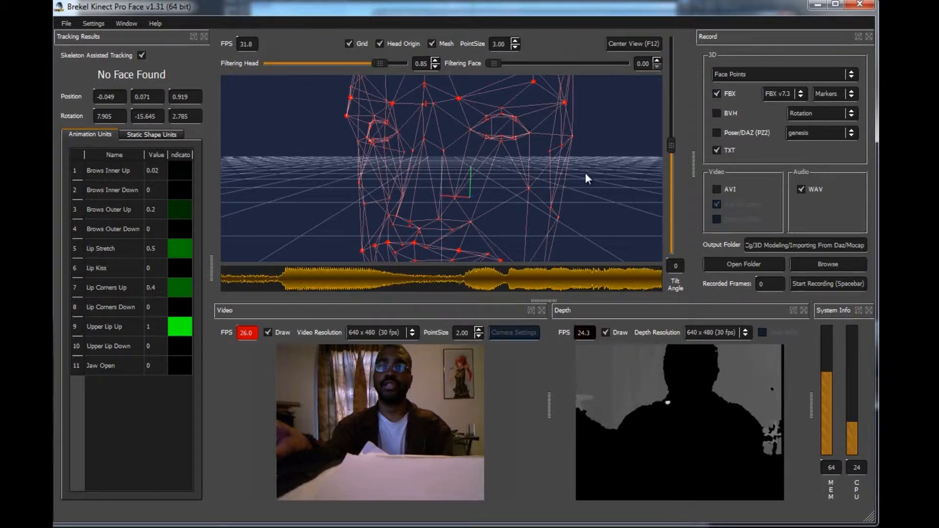
mouse_move(468, 194)
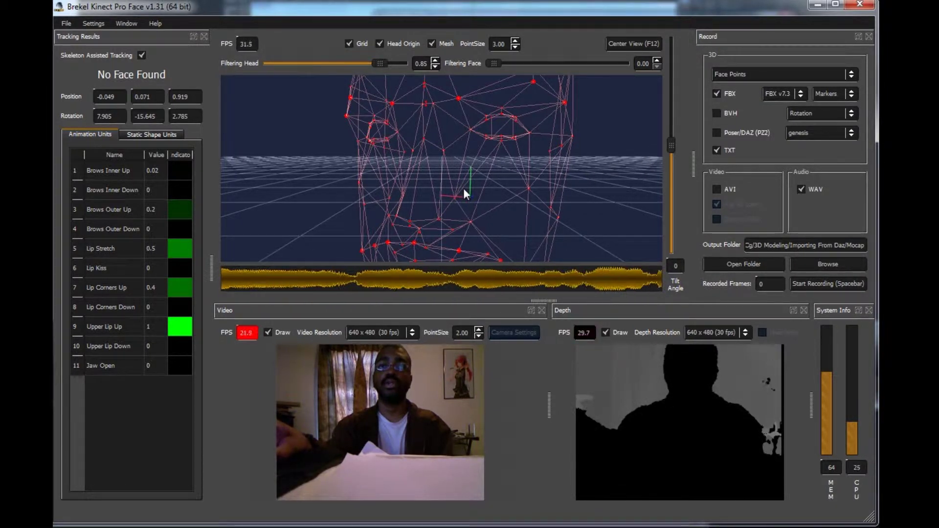
mouse_move(528, 209)
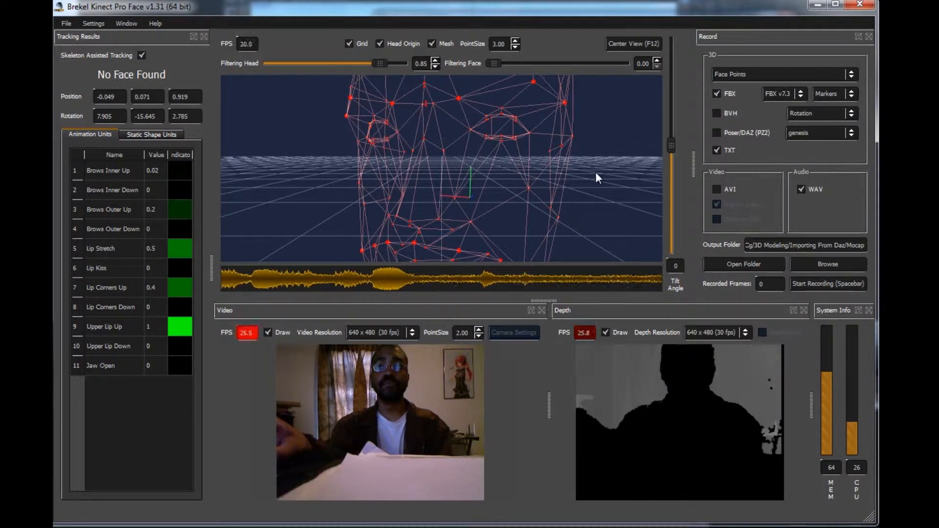
mouse_move(516, 222)
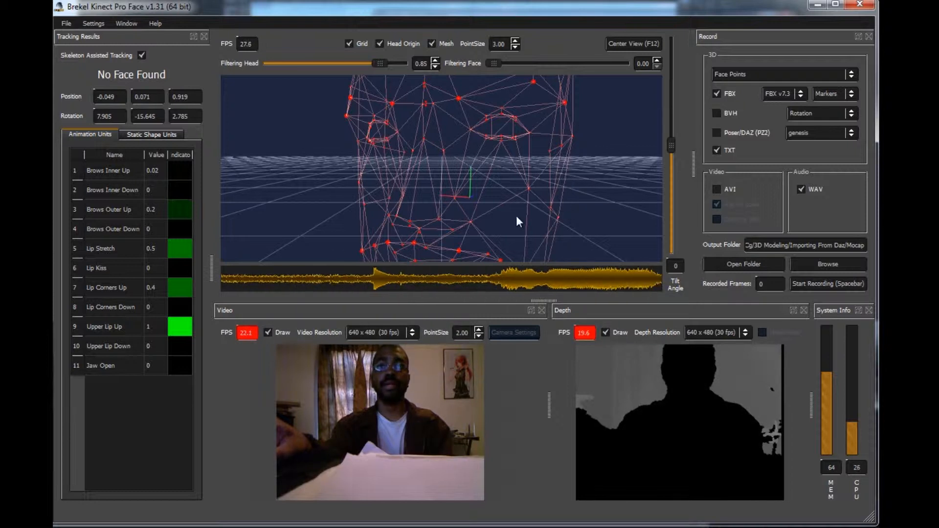
mouse_move(552, 175)
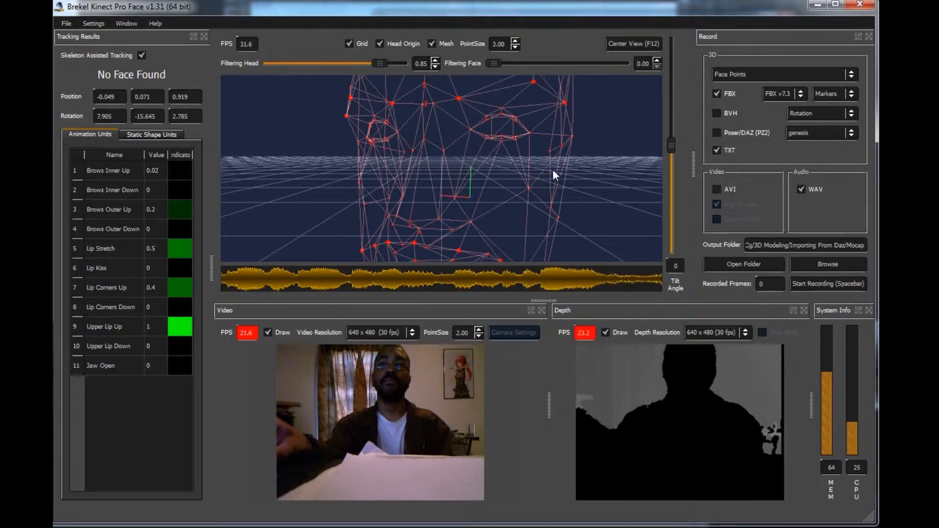
mouse_move(764, 192)
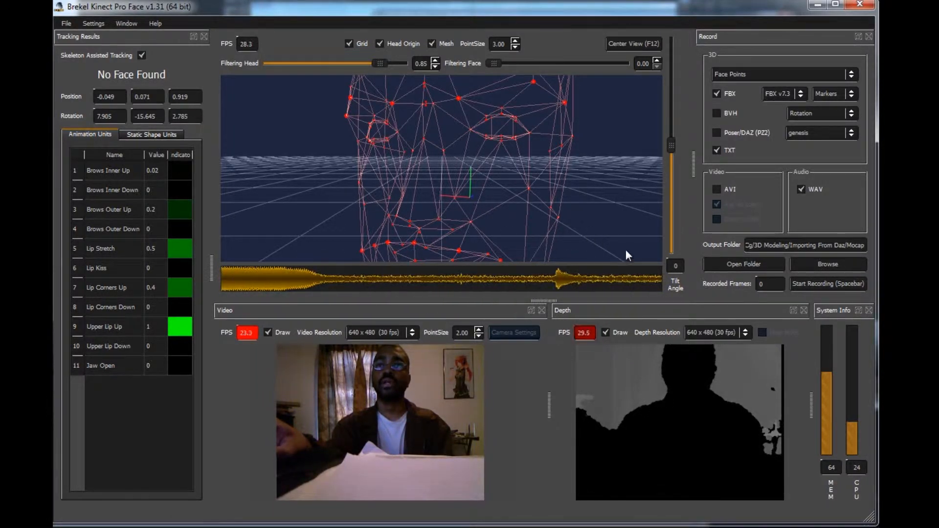
mouse_move(607, 214)
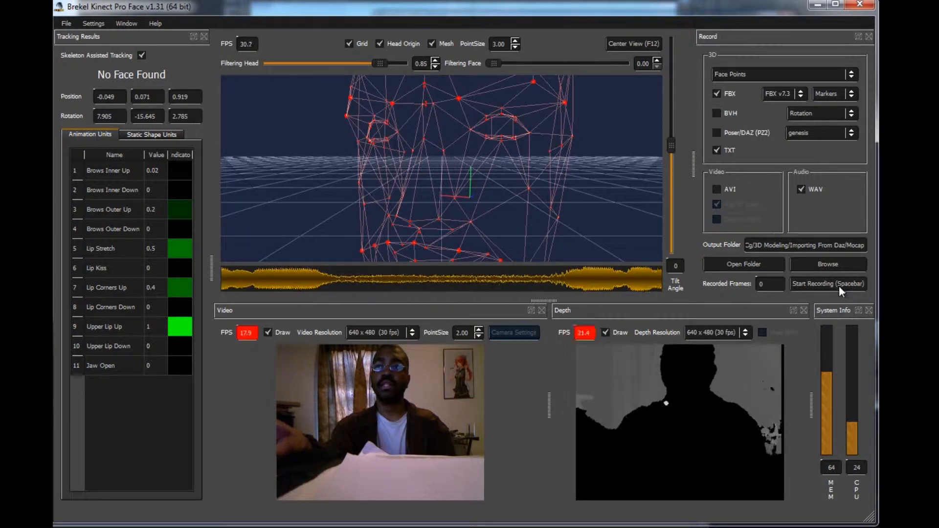
mouse_move(625, 212)
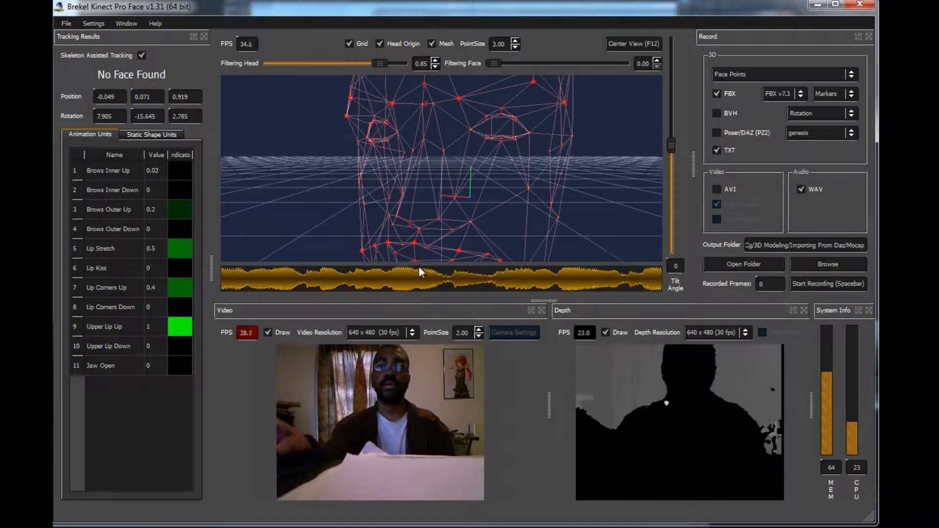
mouse_move(461, 238)
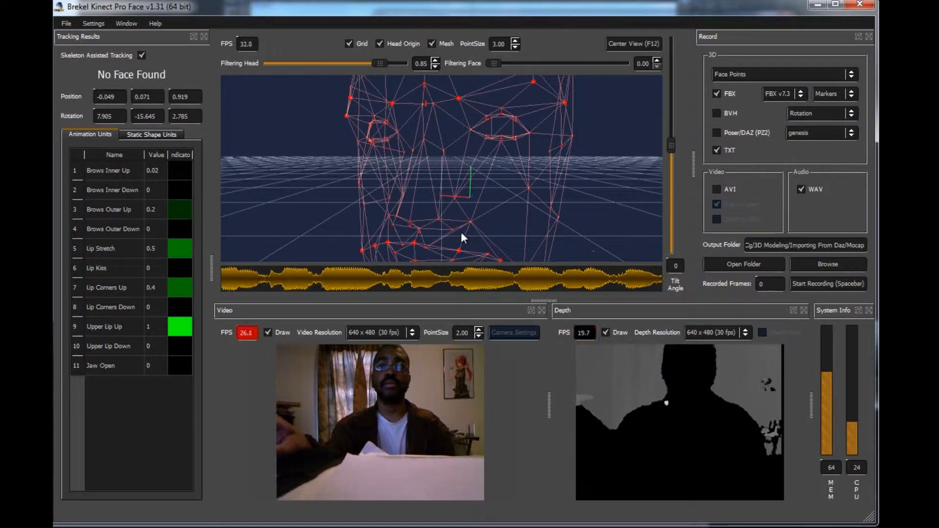
mouse_move(521, 211)
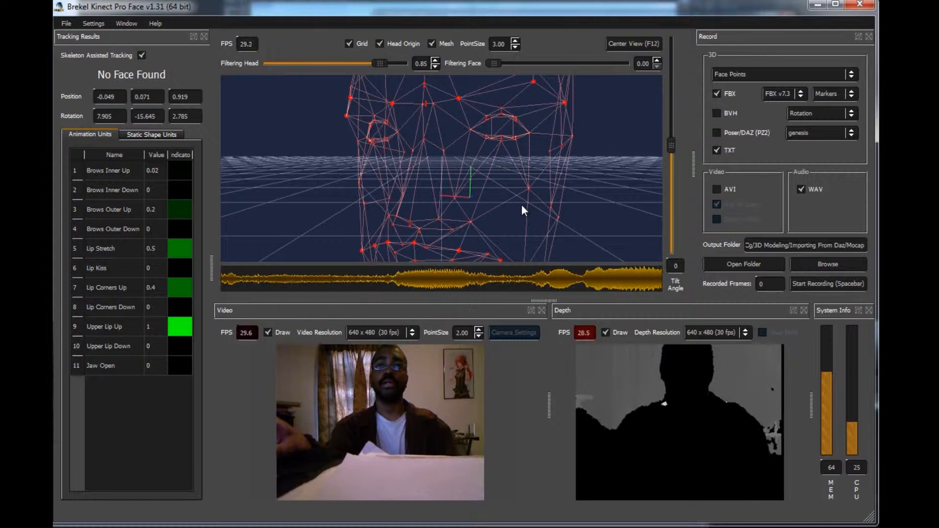
mouse_move(611, 220)
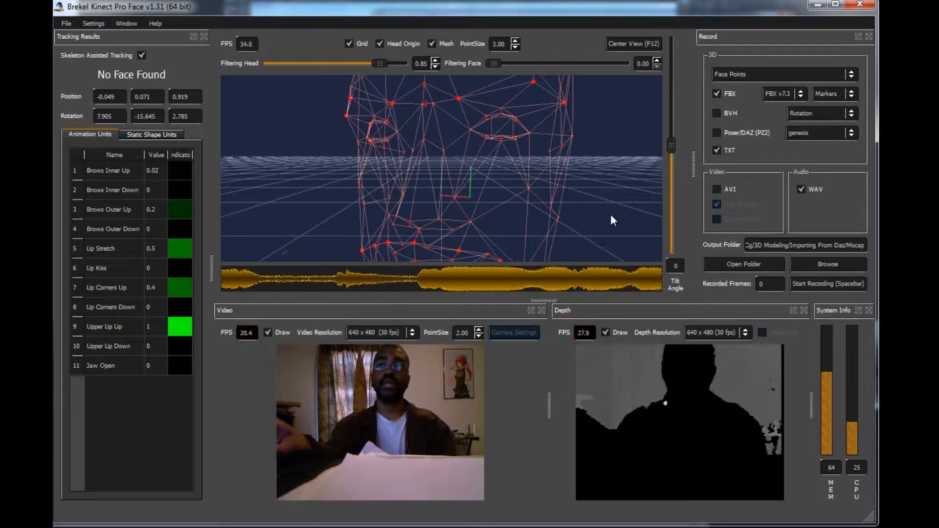
mouse_move(573, 208)
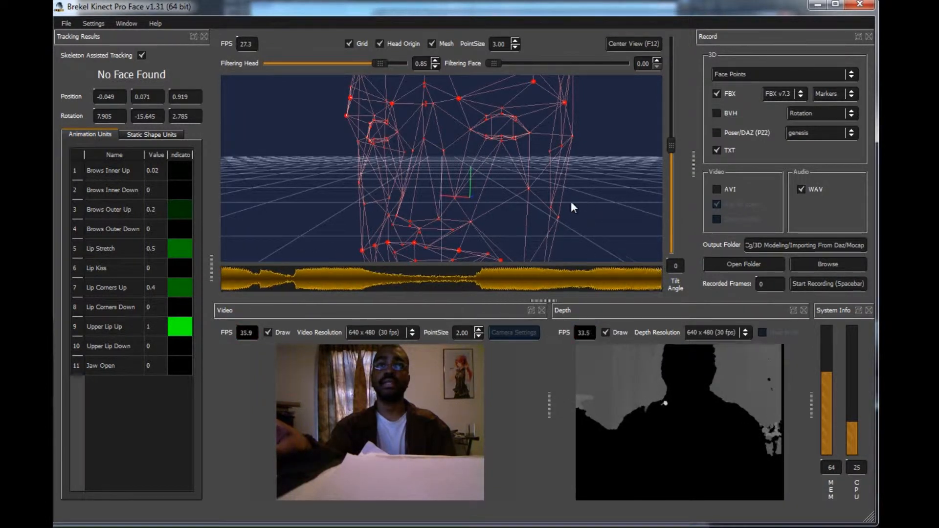
mouse_move(508, 208)
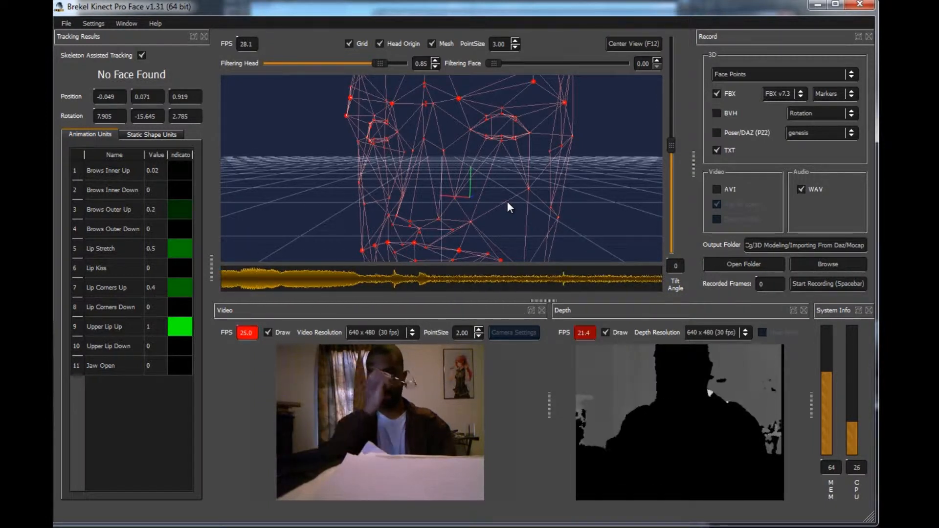
left_click(828, 283)
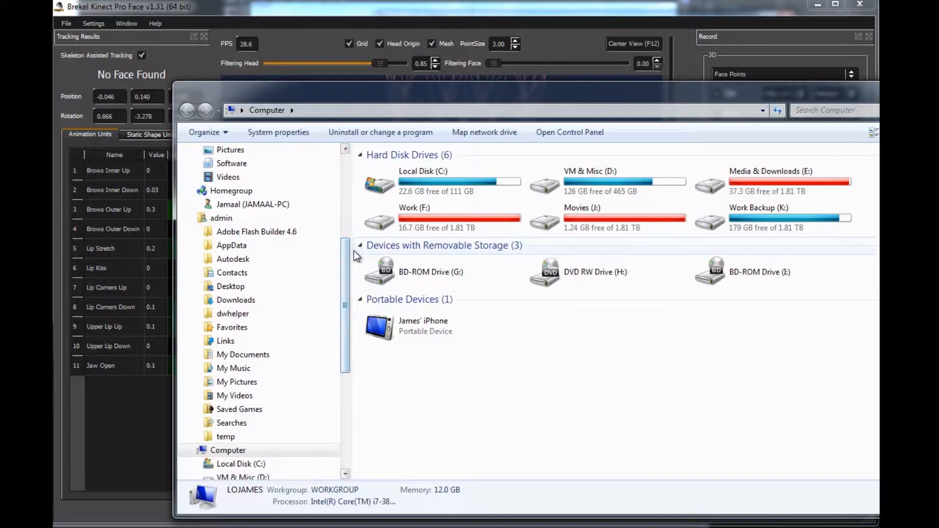
Navigate Explorer into Importing From Daz > Mocap.
scroll("up", 3)
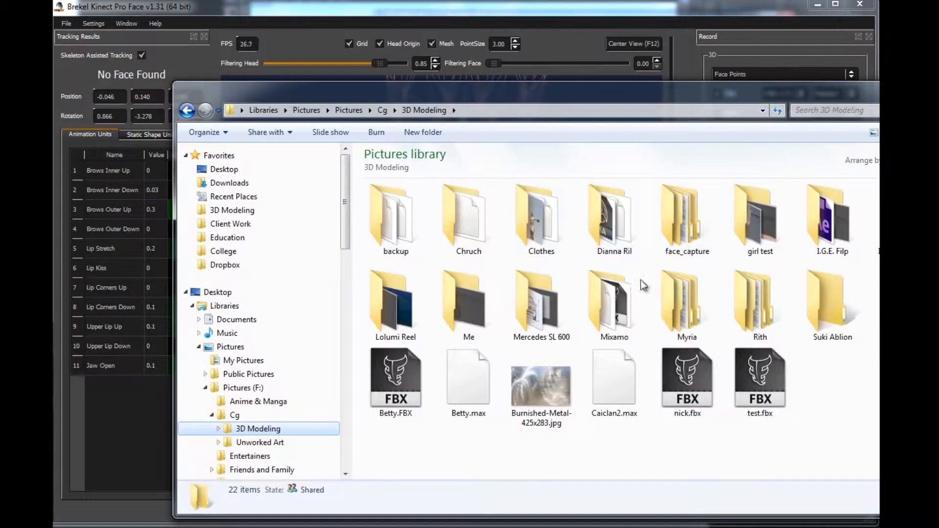
left_click(469, 299)
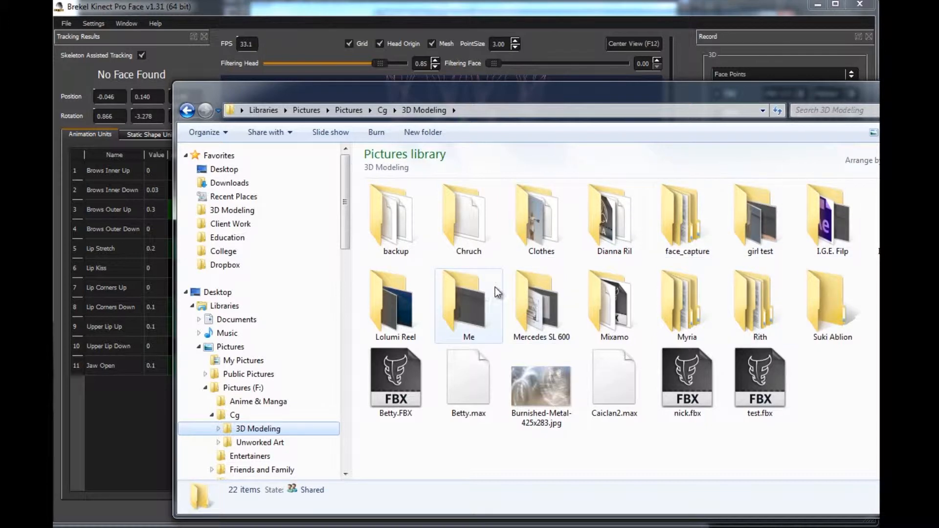
mouse_move(447, 273)
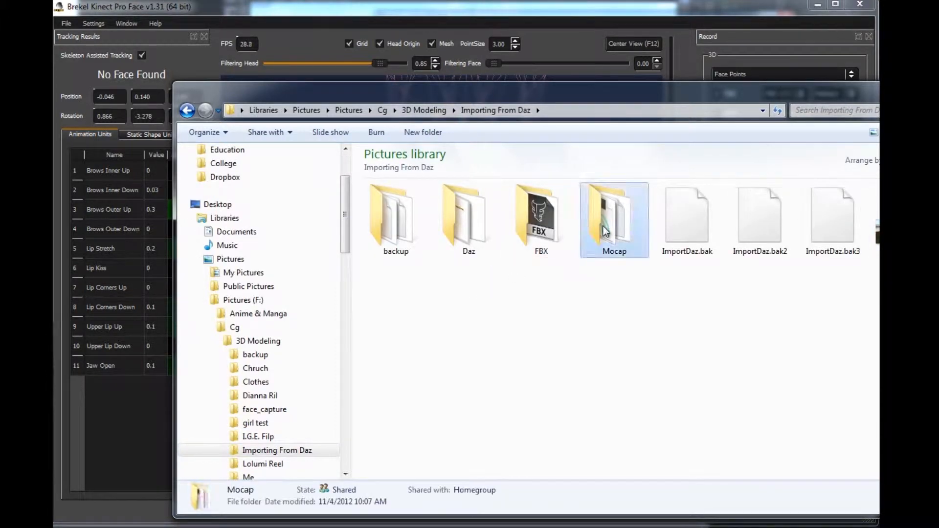
double_click(614, 216)
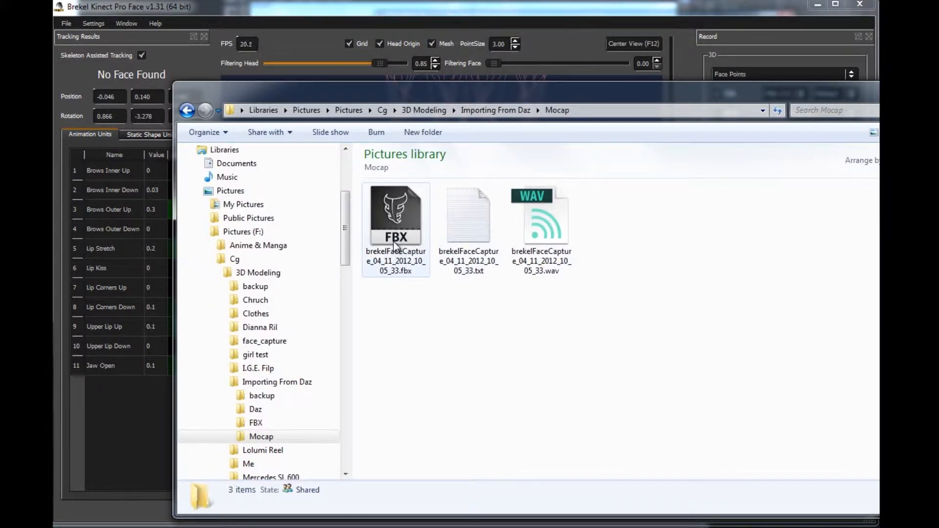
Review the capture's FBX, TXT and WAV files one by one in the folder.
left_click(397, 215)
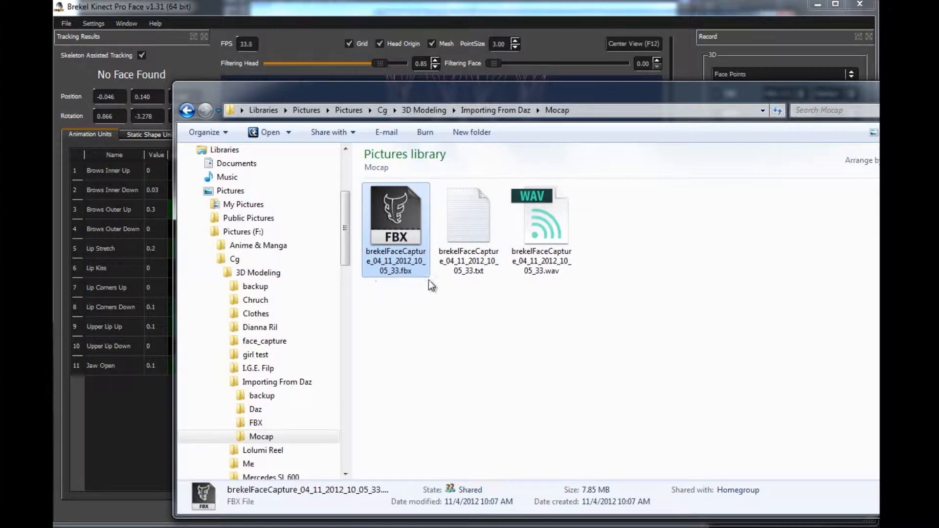
left_click(541, 218)
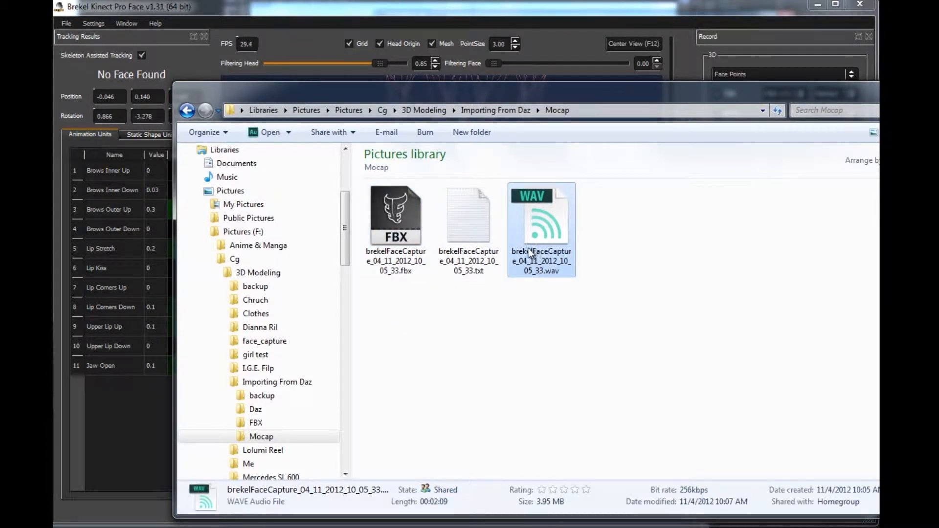
left_click(469, 216)
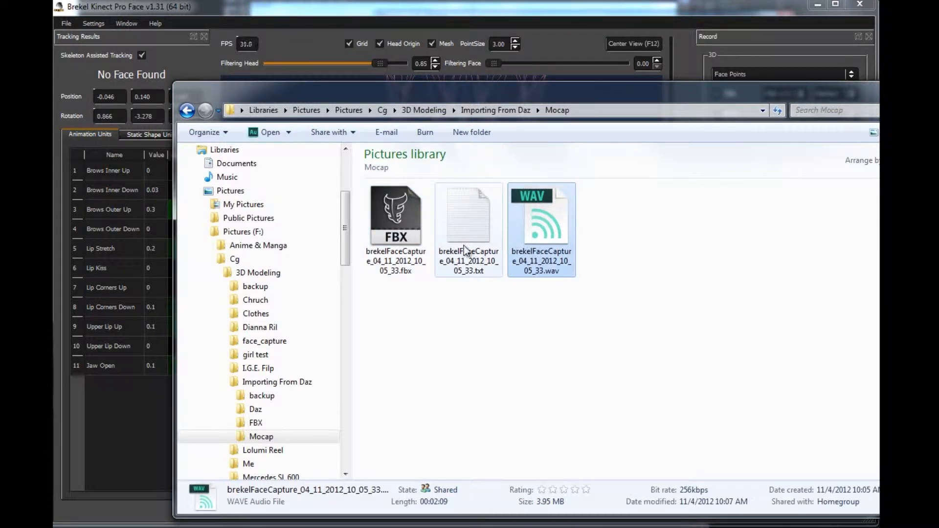
left_click(469, 215)
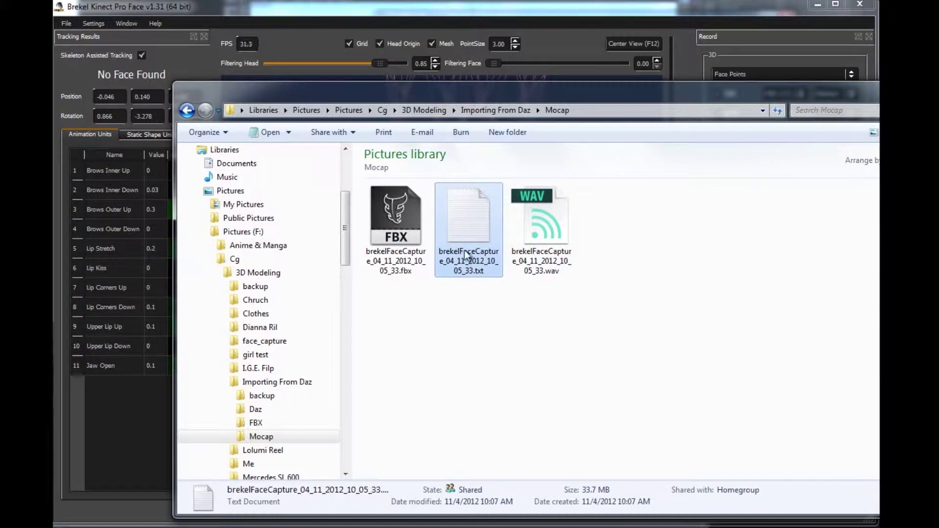
left_click(396, 215)
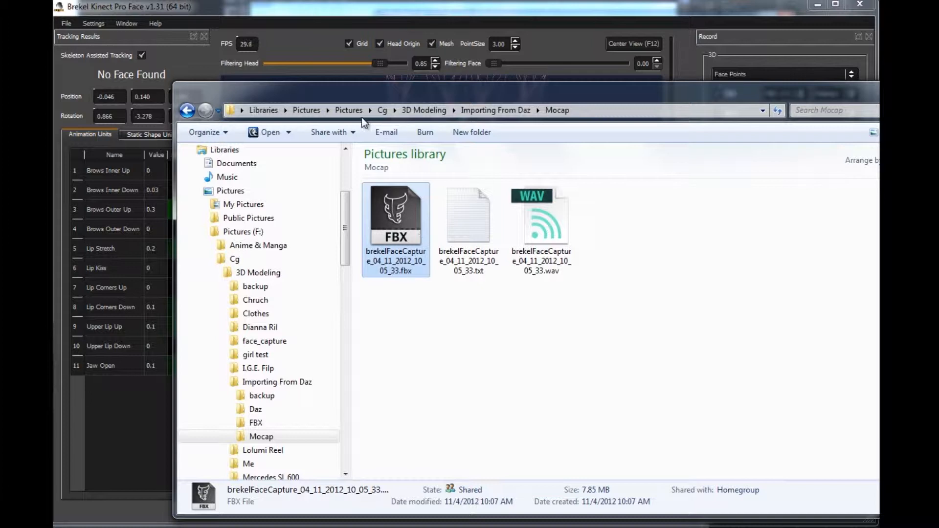
mouse_move(413, 231)
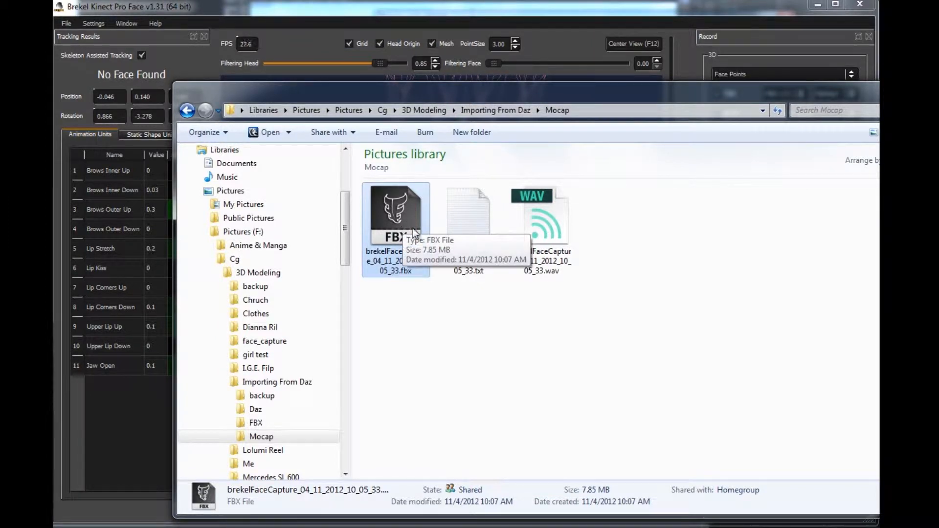
mouse_move(409, 268)
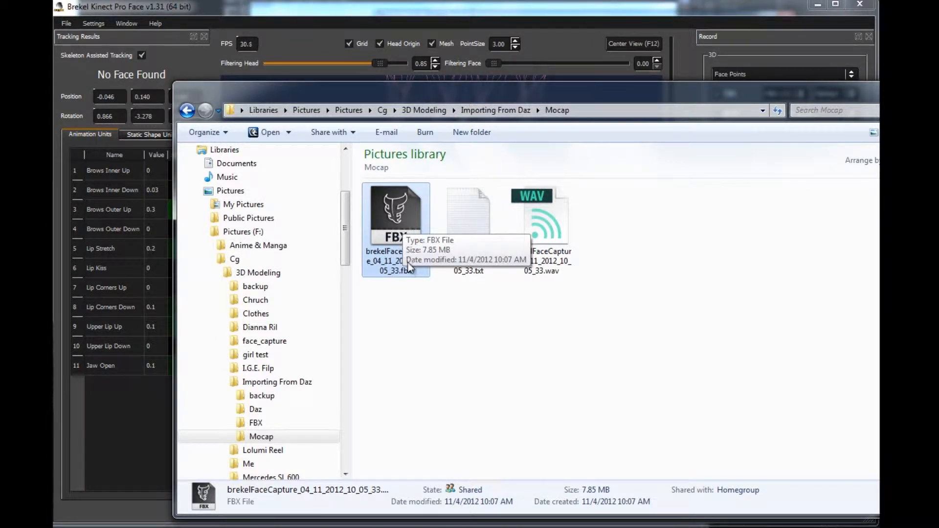
mouse_move(429, 279)
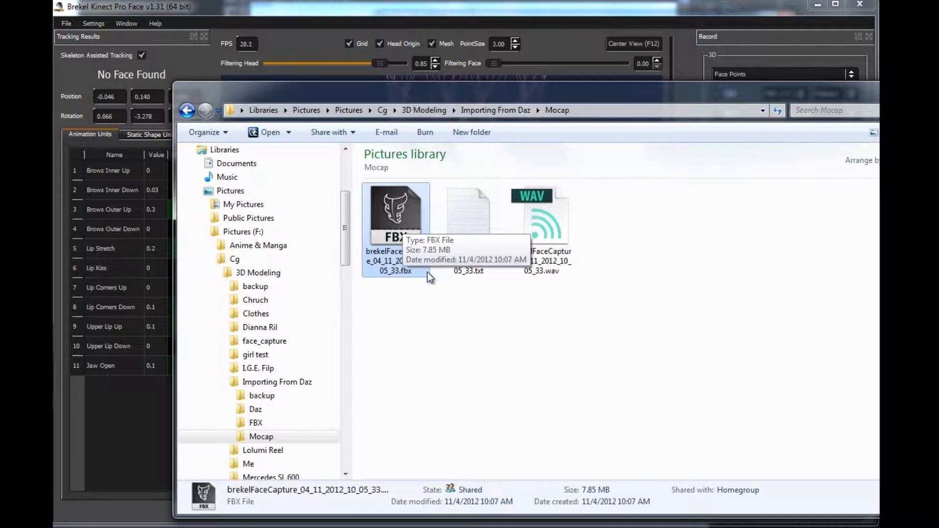
left_click(468, 215)
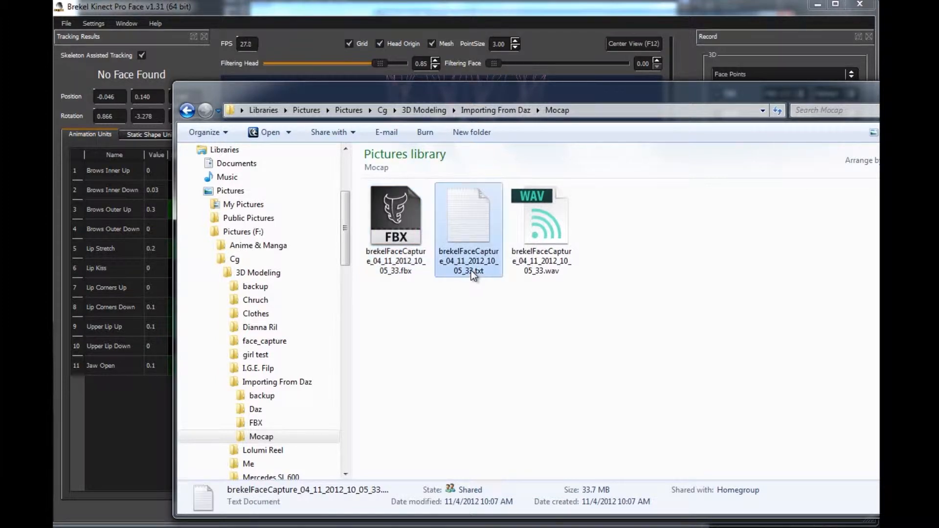
mouse_move(469, 222)
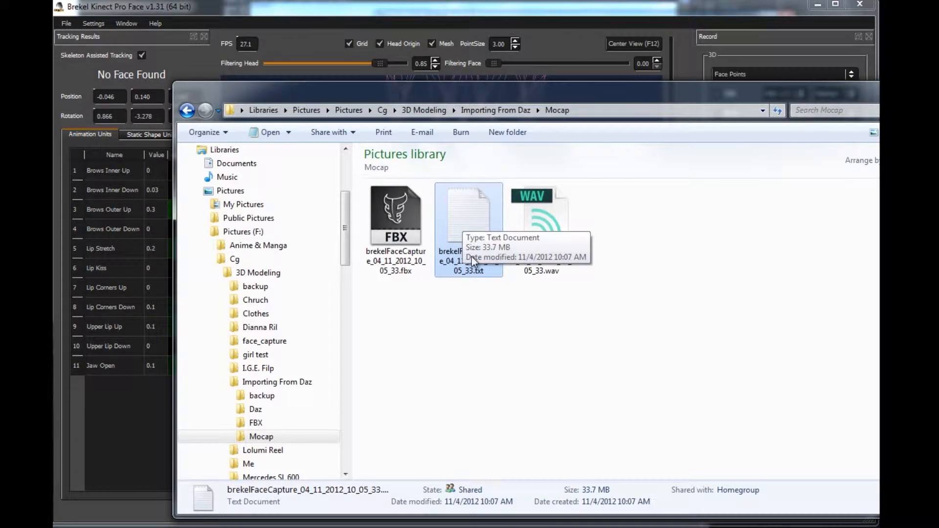
left_click(540, 215)
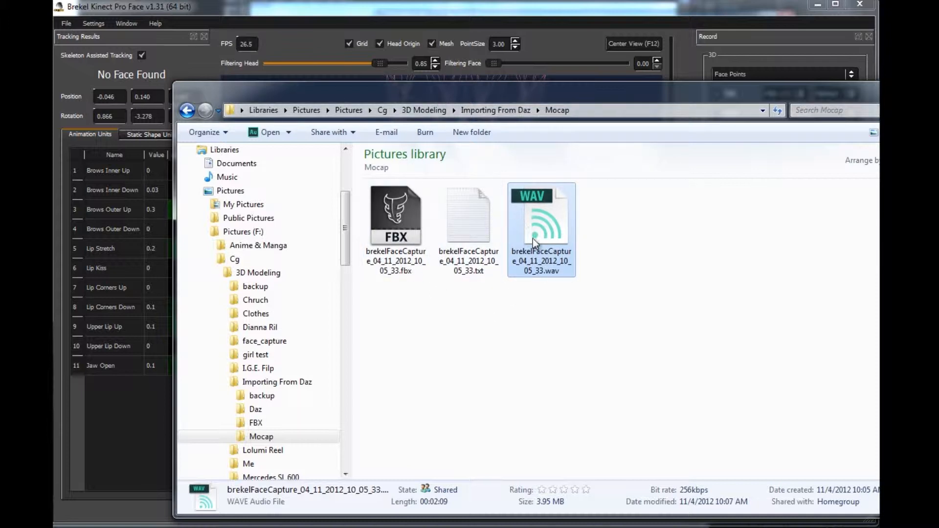
mouse_move(412, 97)
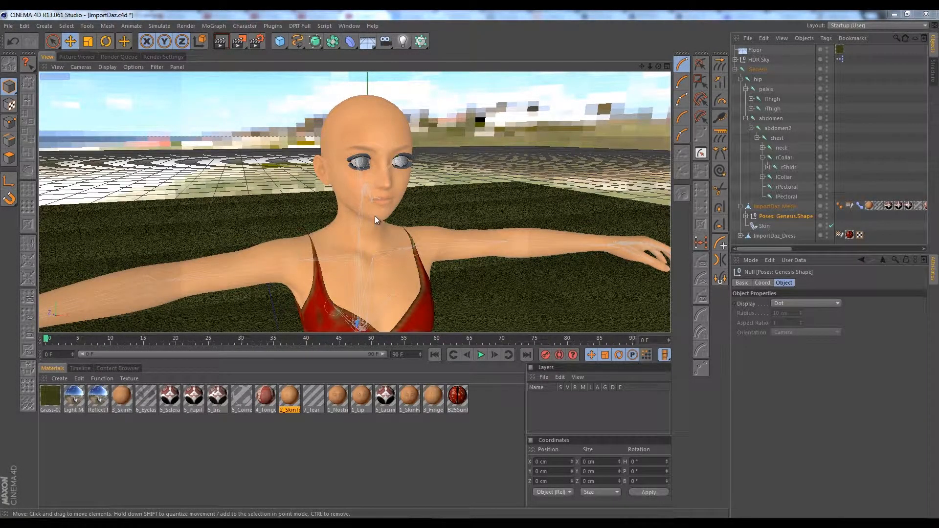
mouse_move(394, 191)
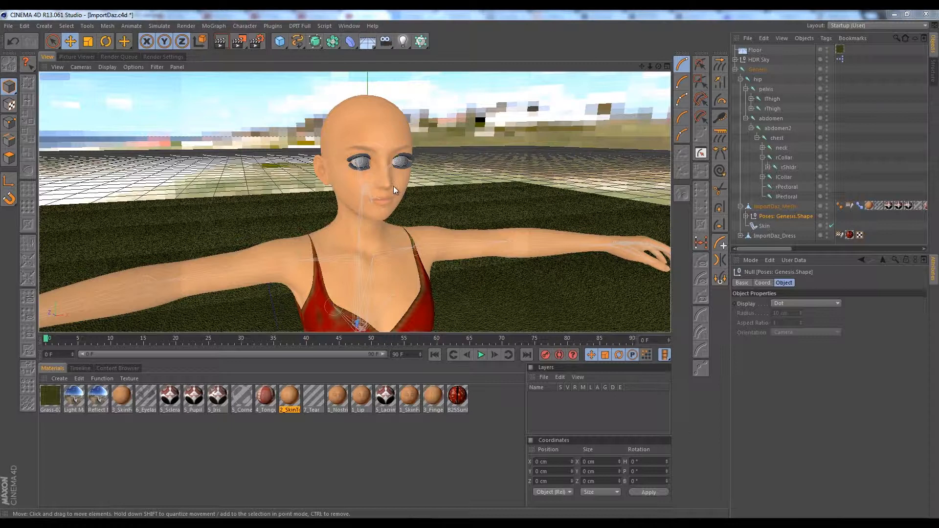
mouse_move(376, 192)
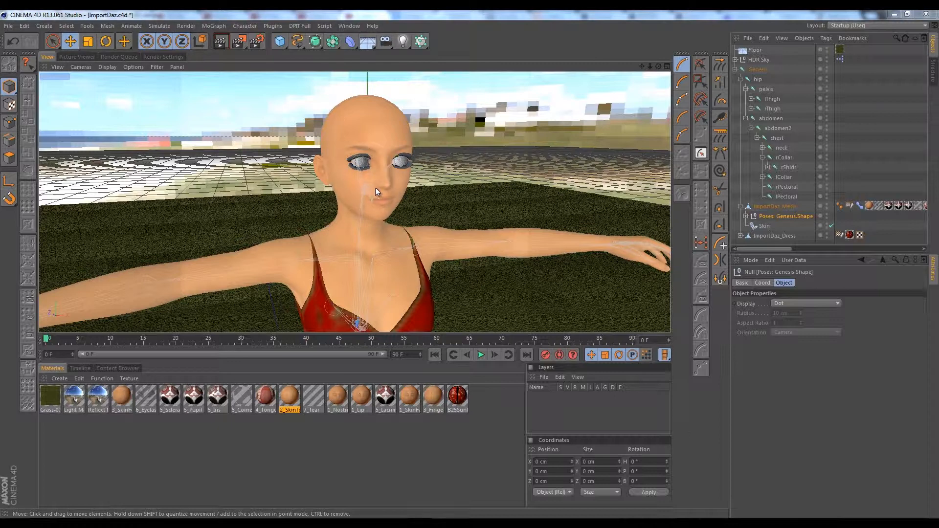
mouse_move(636, 288)
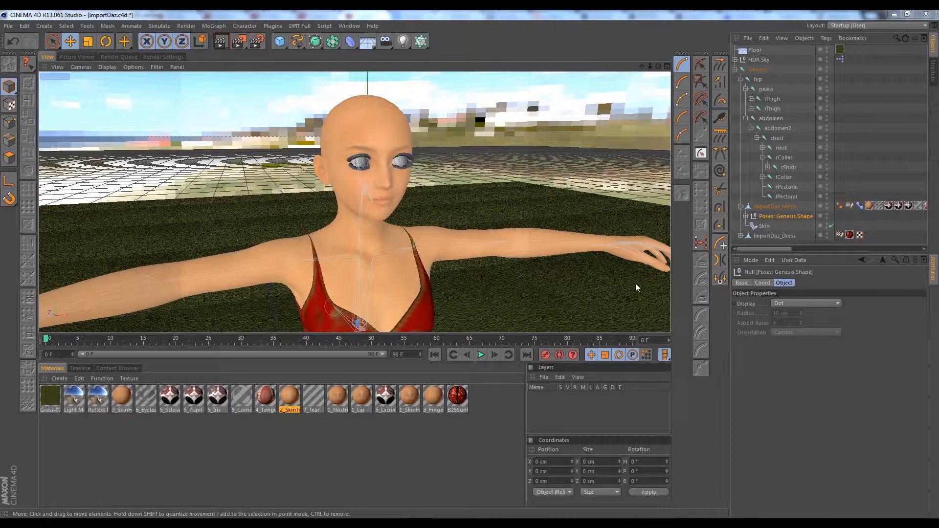
mouse_move(390, 180)
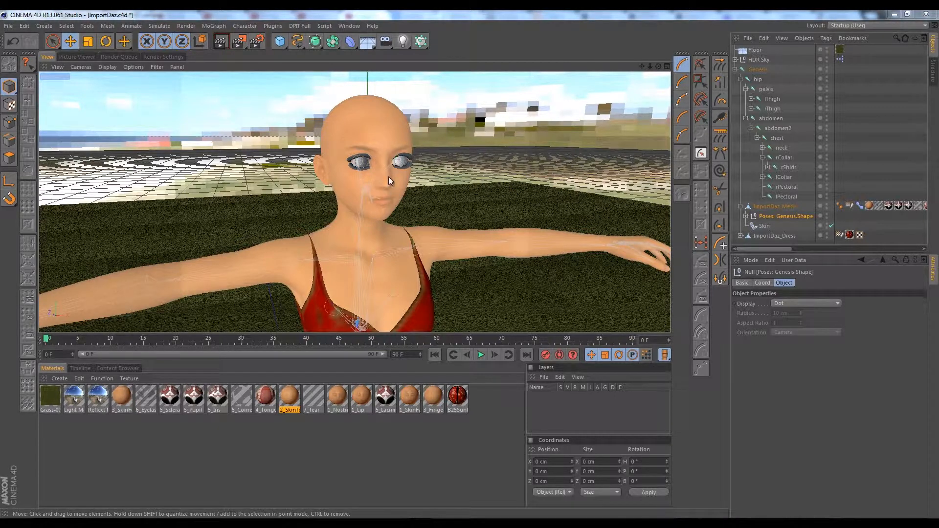
mouse_move(367, 212)
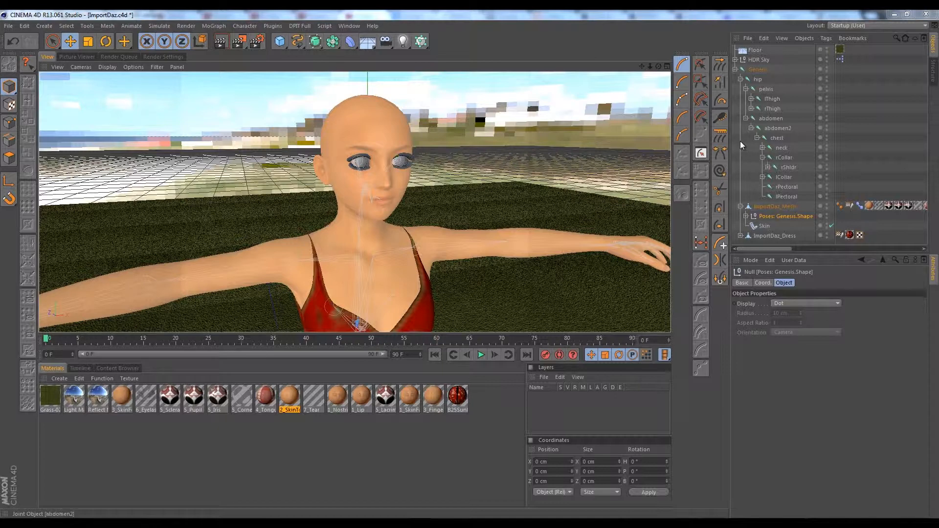
mouse_move(666, 48)
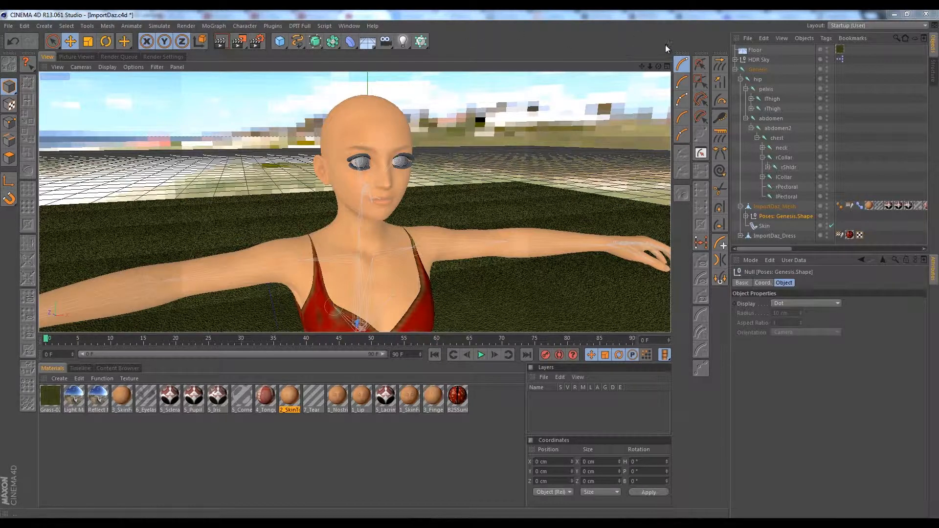
Switch Cinema 4D to the Scripting (User) layout showing the Pro Face Importer script.
left_click(874, 25)
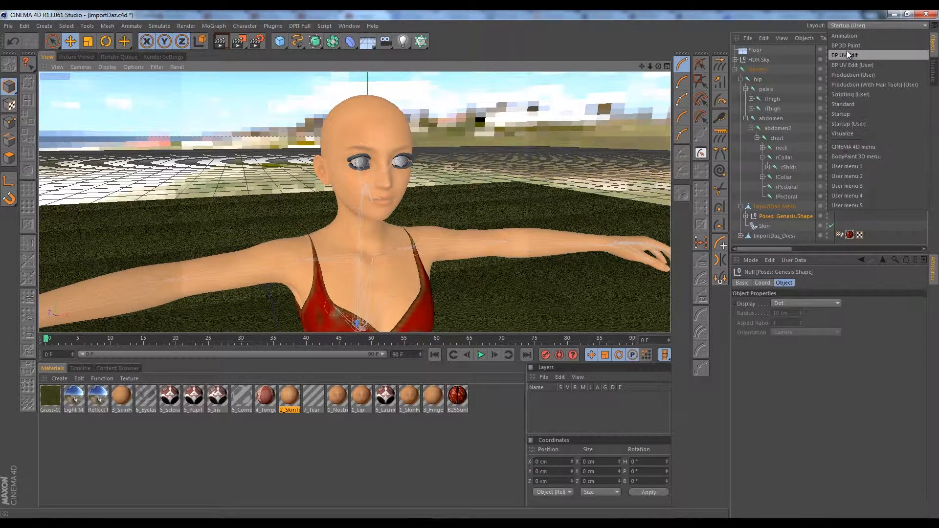
mouse_move(850, 94)
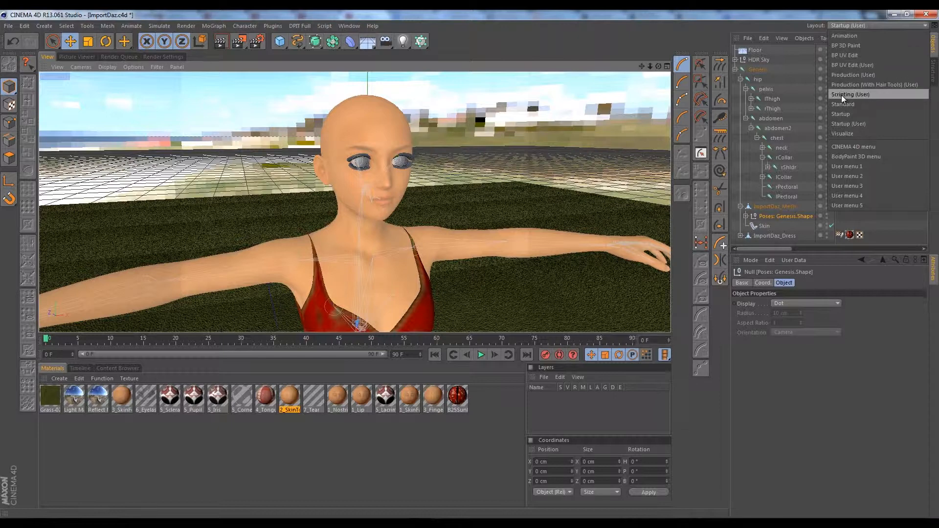
left_click(850, 94)
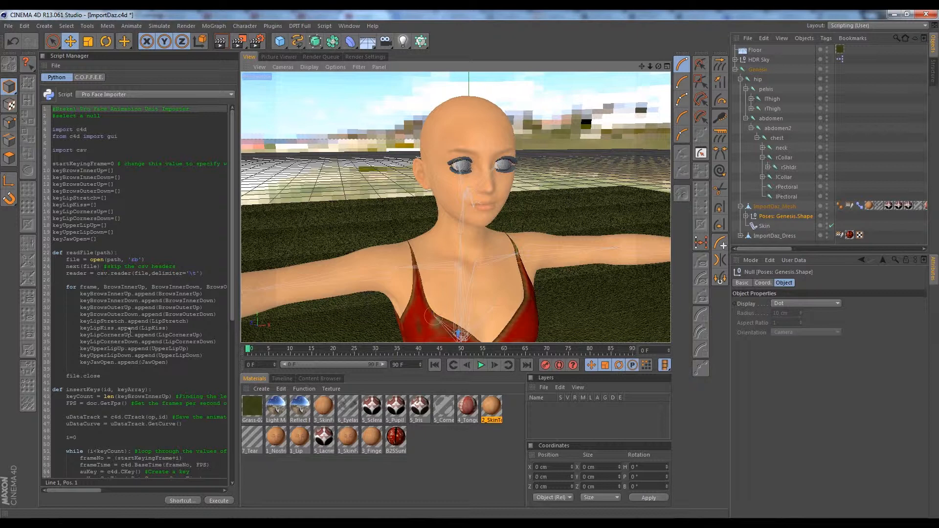
left_click(122, 307)
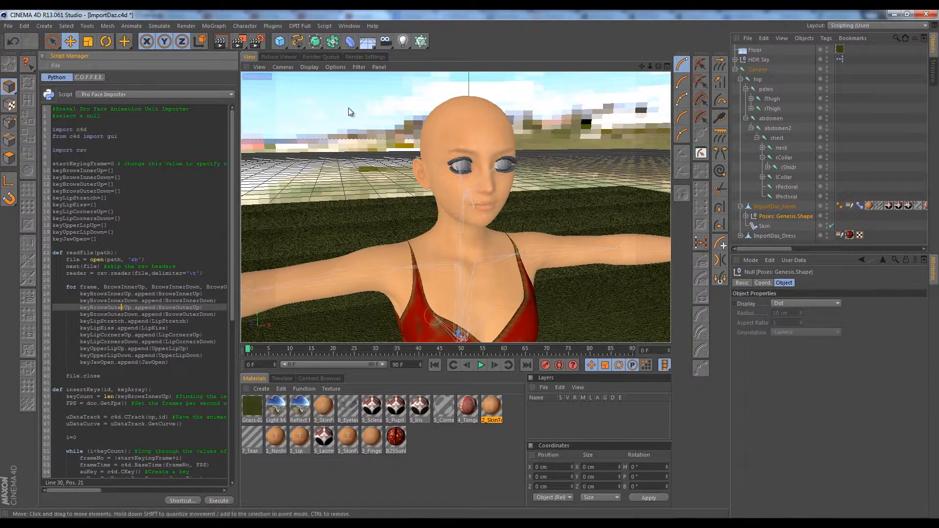
mouse_move(146, 167)
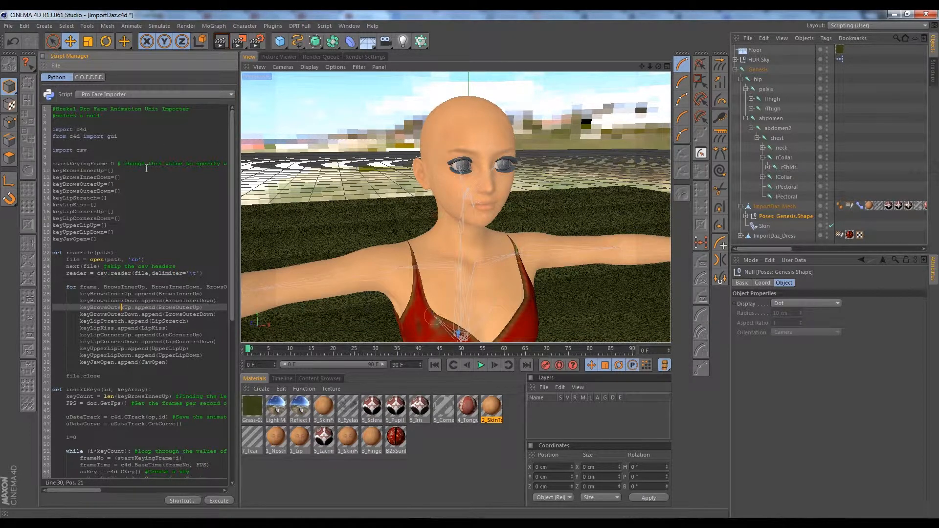
scroll("down", 3)
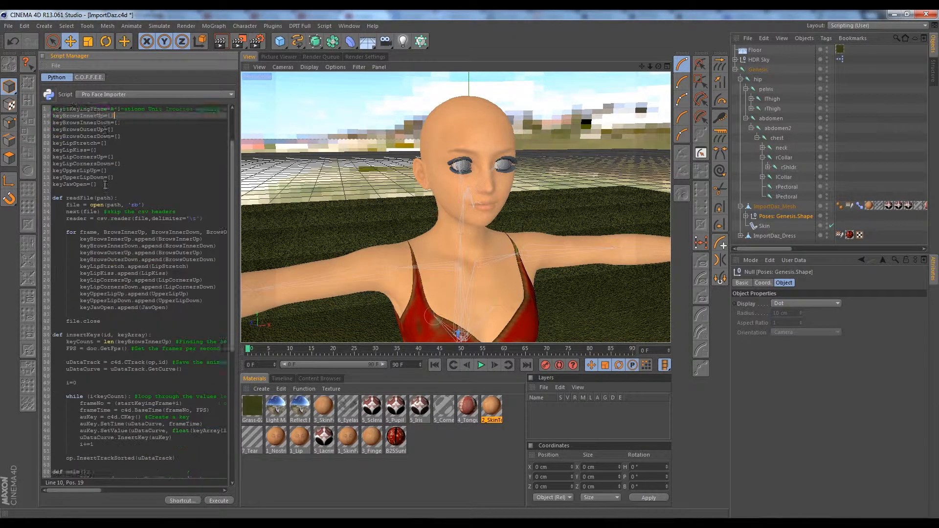
scroll("up", 3)
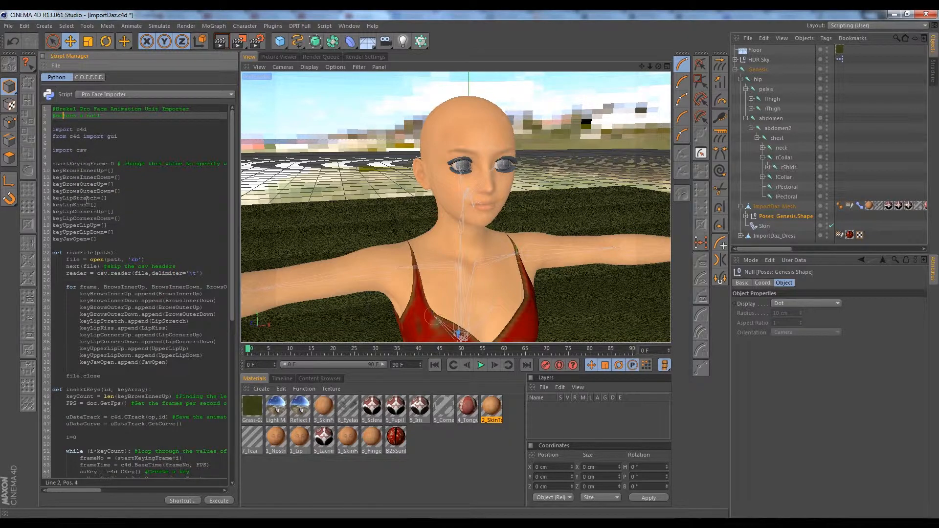
scroll("down", 3)
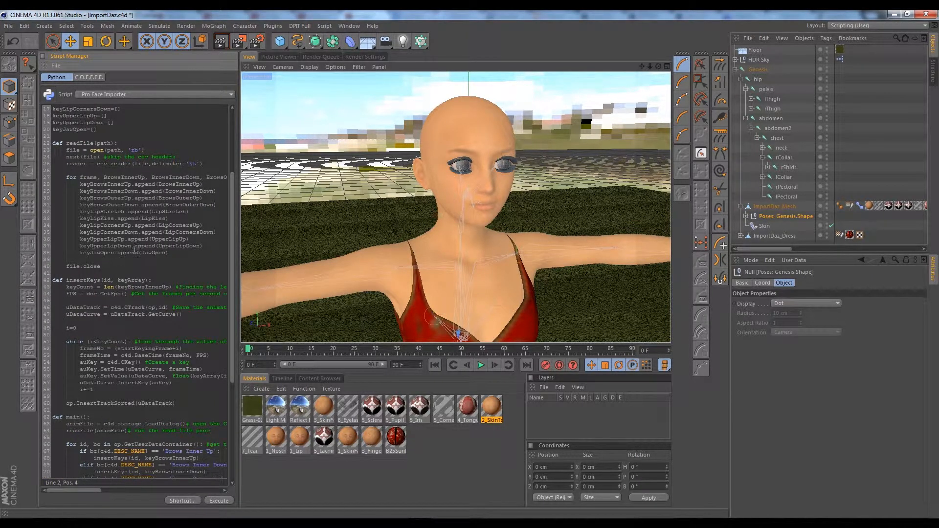
scroll("up", 3)
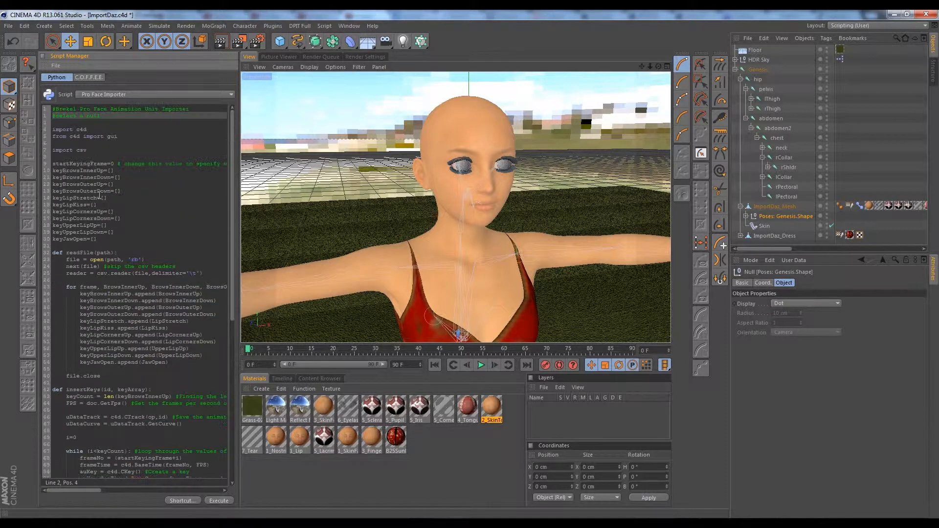
scroll("down", 3)
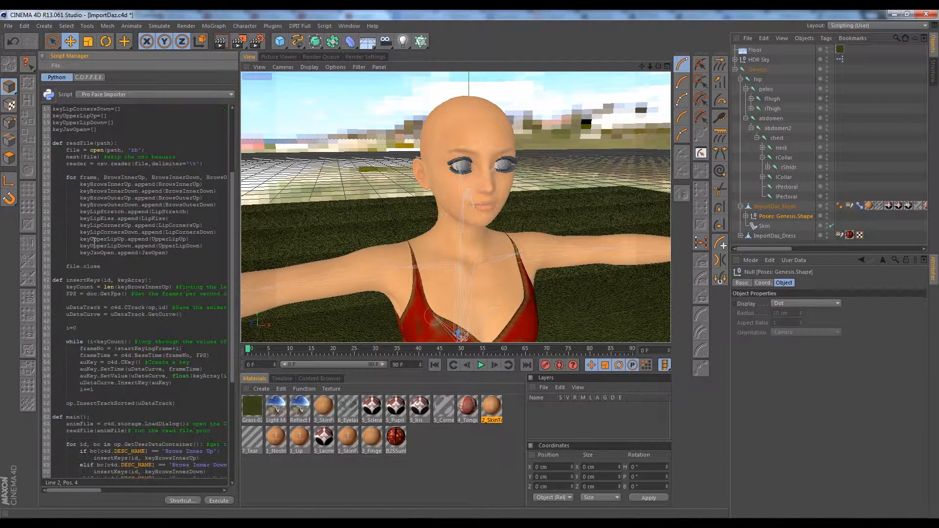
scroll("down", 3)
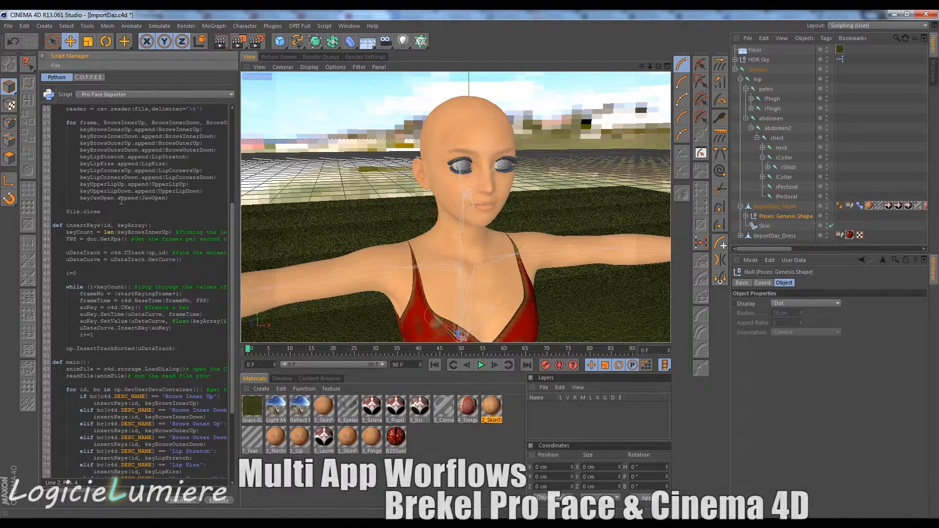
scroll("up", 3)
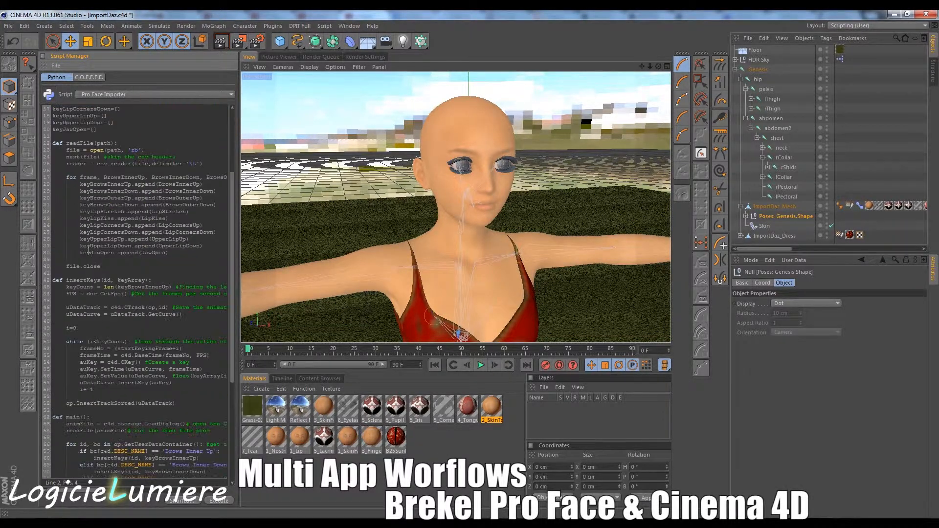
scroll("down", 3)
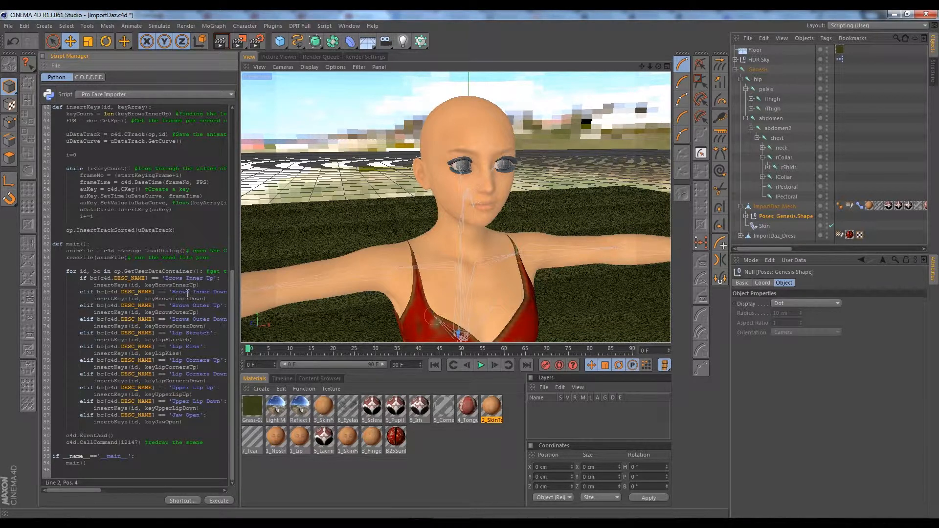
left_click(180, 291)
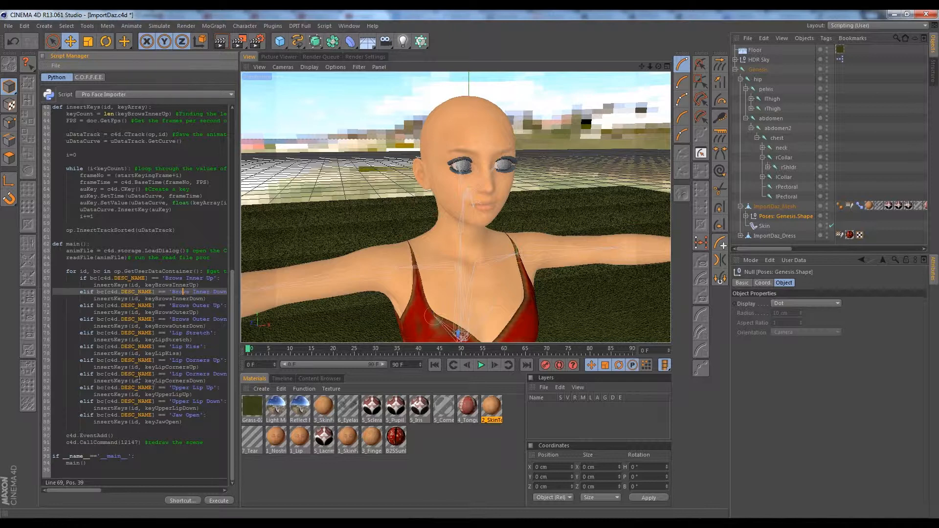
scroll("up", 3)
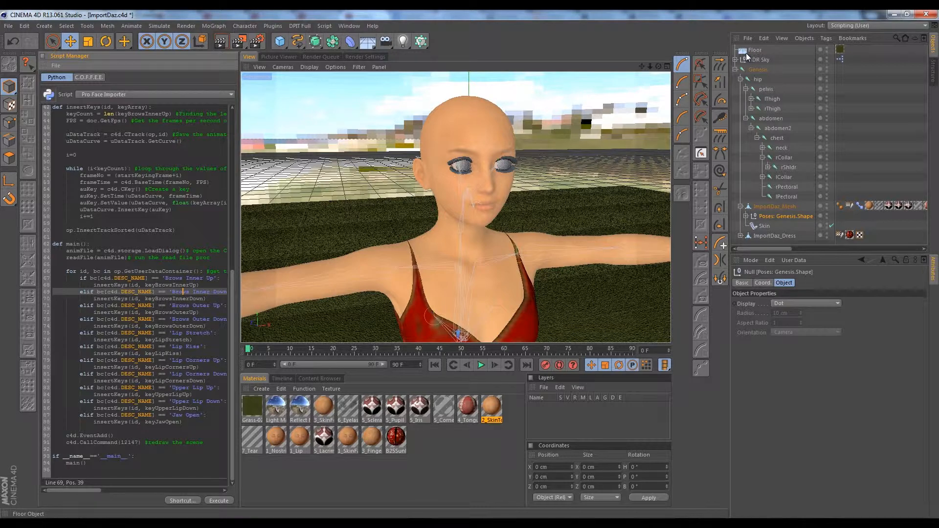
scroll("up", 3)
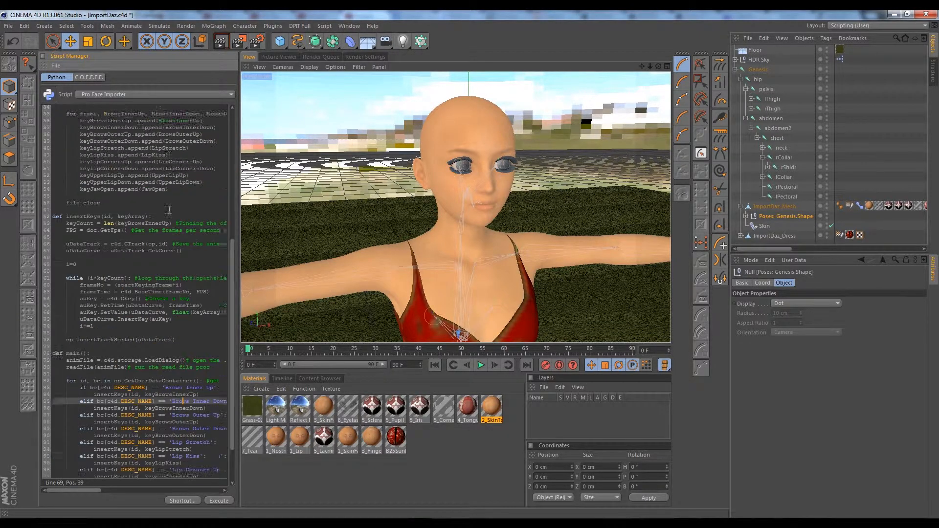
scroll("up", 3)
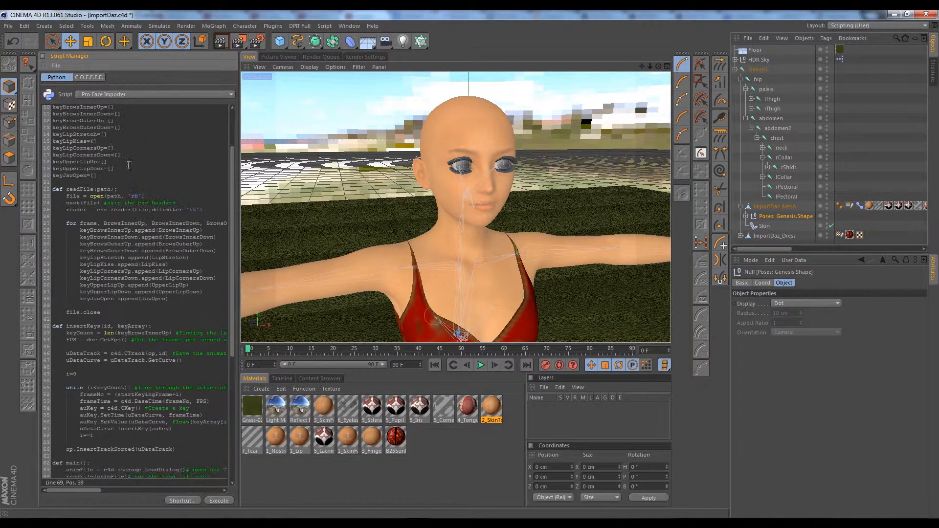
scroll("down", 3)
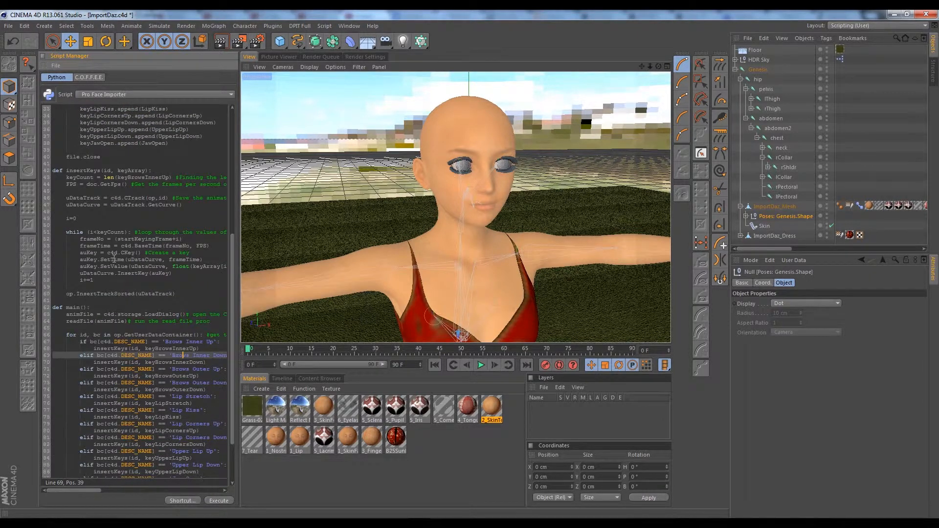
scroll("up", 3)
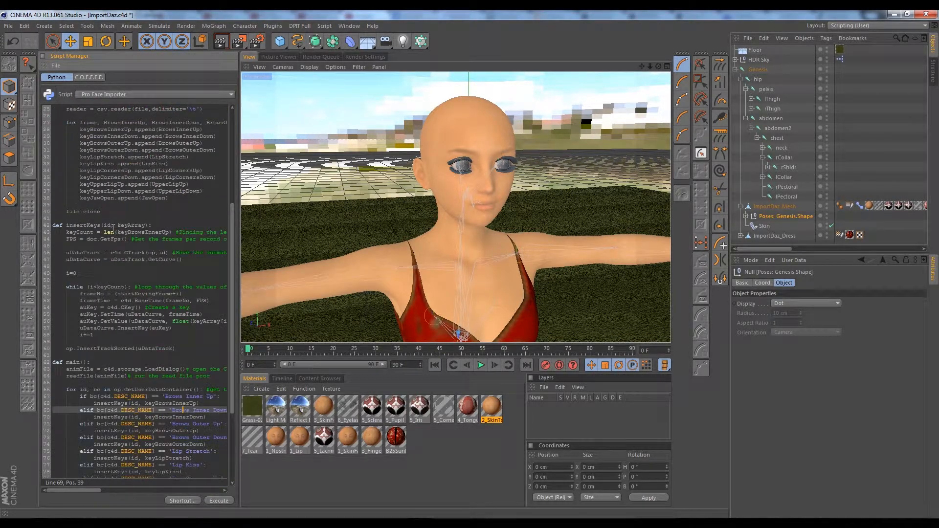
scroll("up", 3)
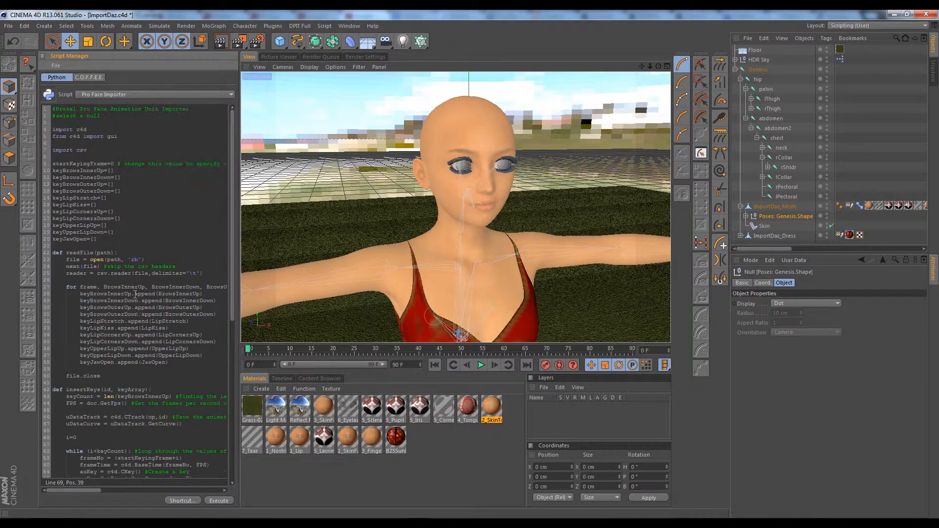
scroll("down", 3)
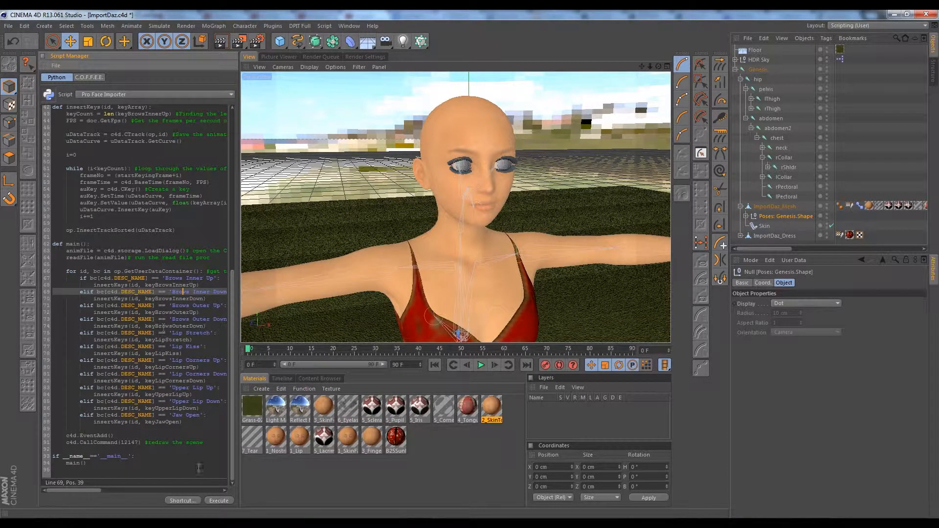
scroll("up", 3)
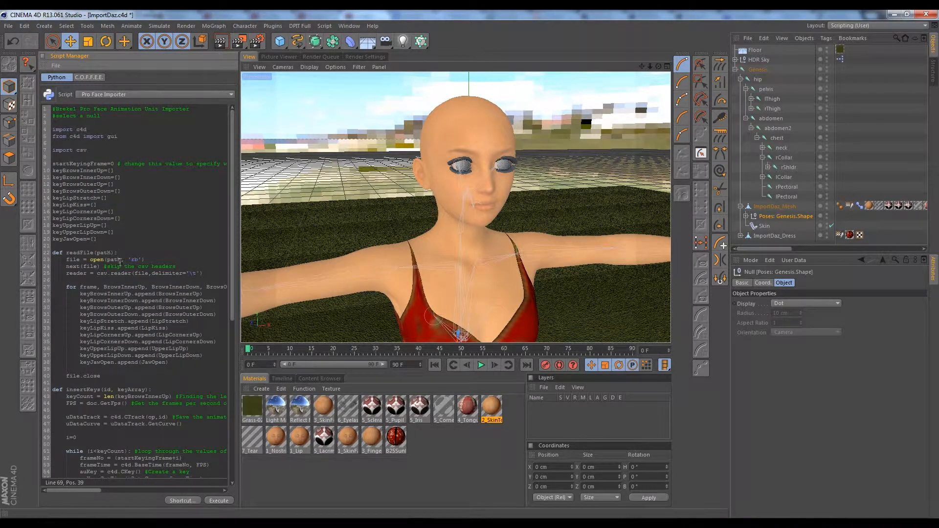
scroll("down", 3)
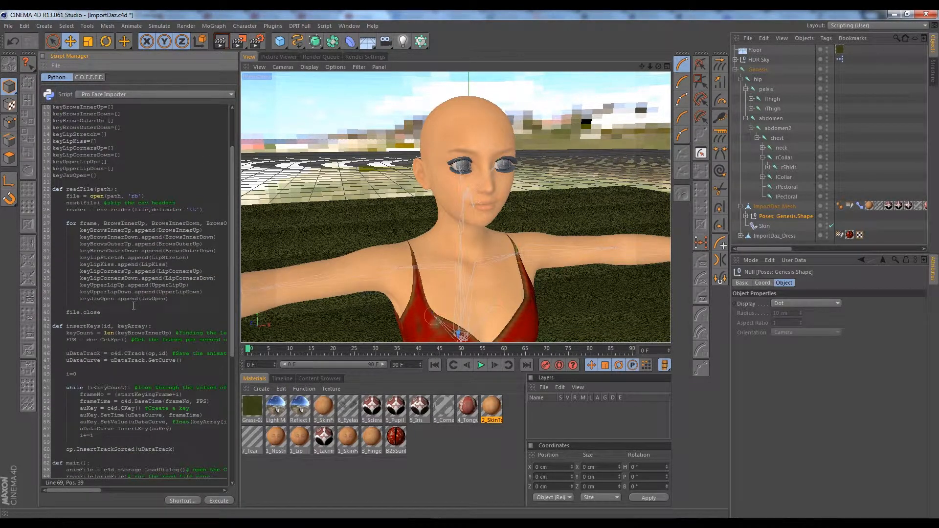
scroll("down", 3)
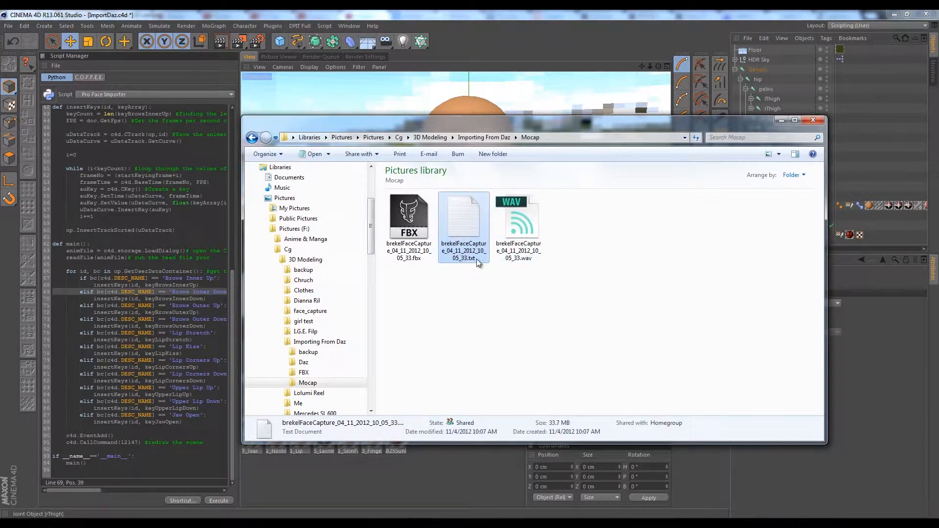
mouse_move(428, 194)
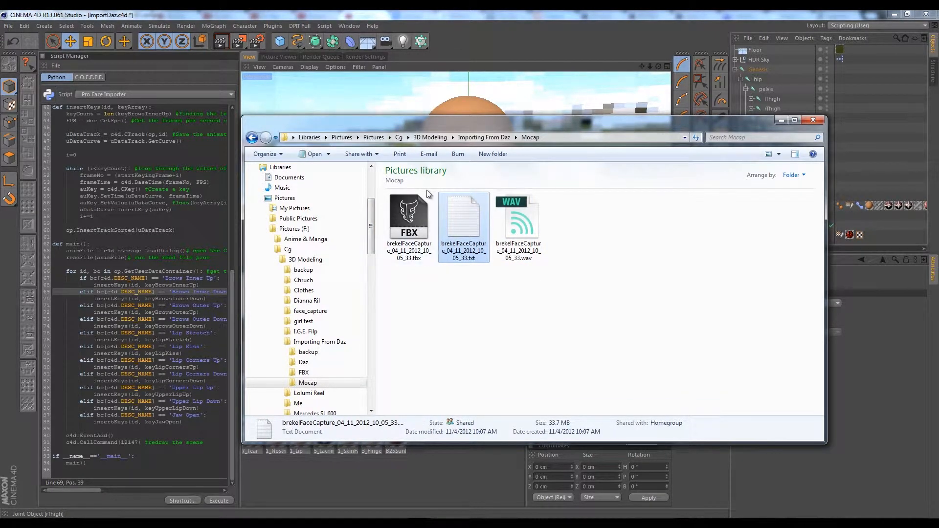
mouse_move(469, 161)
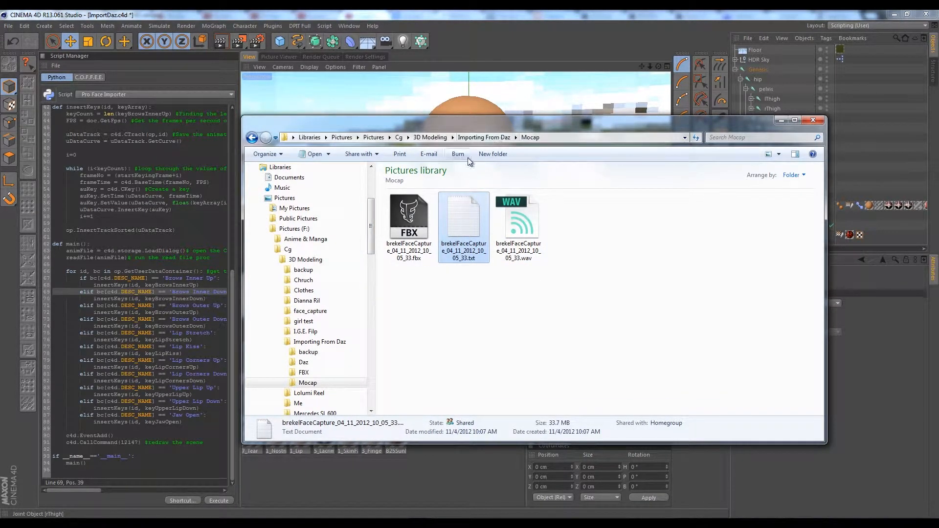
mouse_move(473, 235)
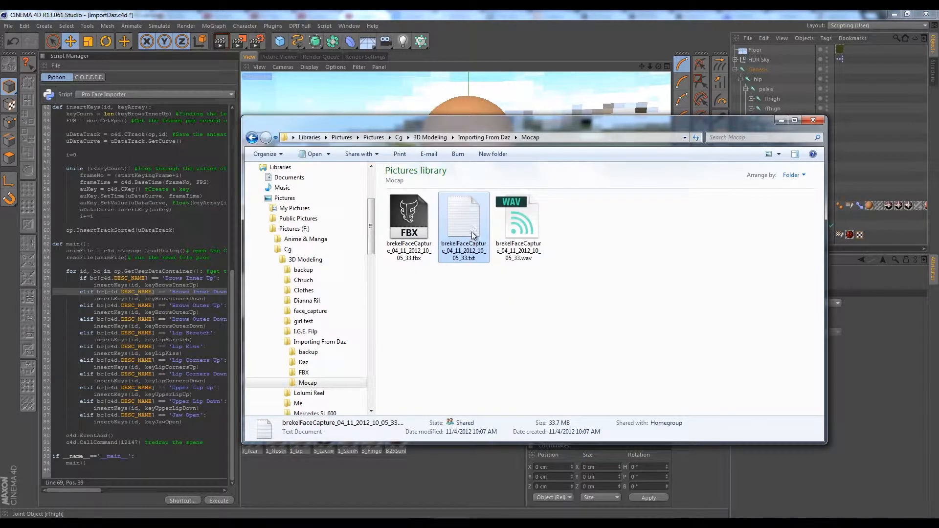
Load the brekelFaceCapture .txt file in Notepad and skim its header and animation unit names.
double_click(464, 216)
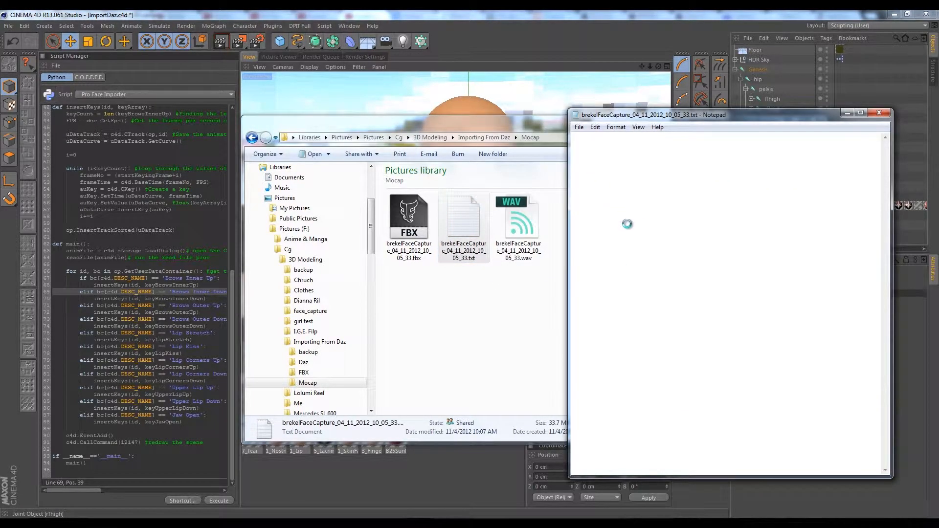
mouse_move(659, 205)
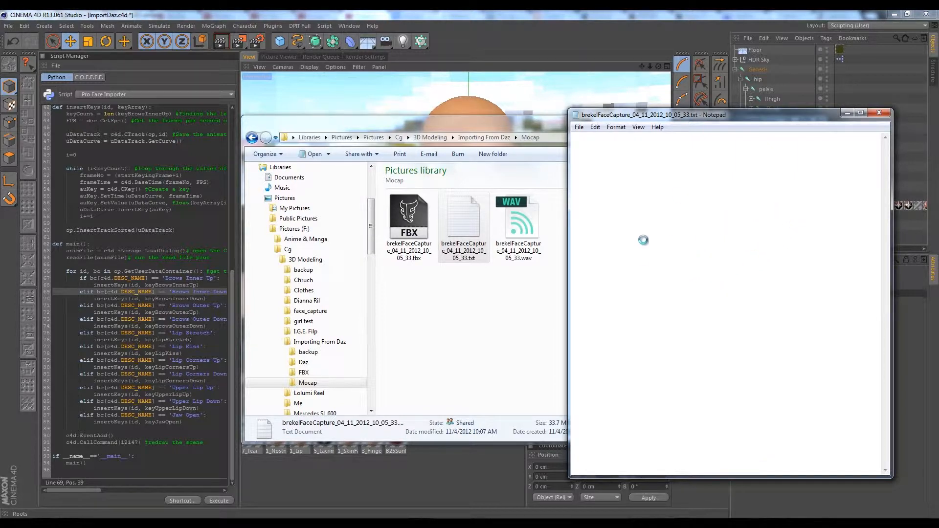
mouse_move(695, 288)
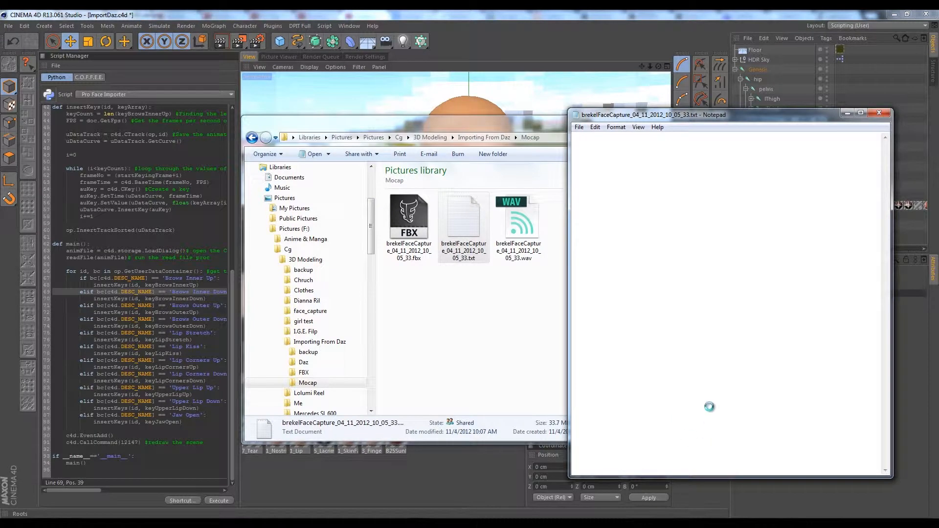
mouse_move(748, 391)
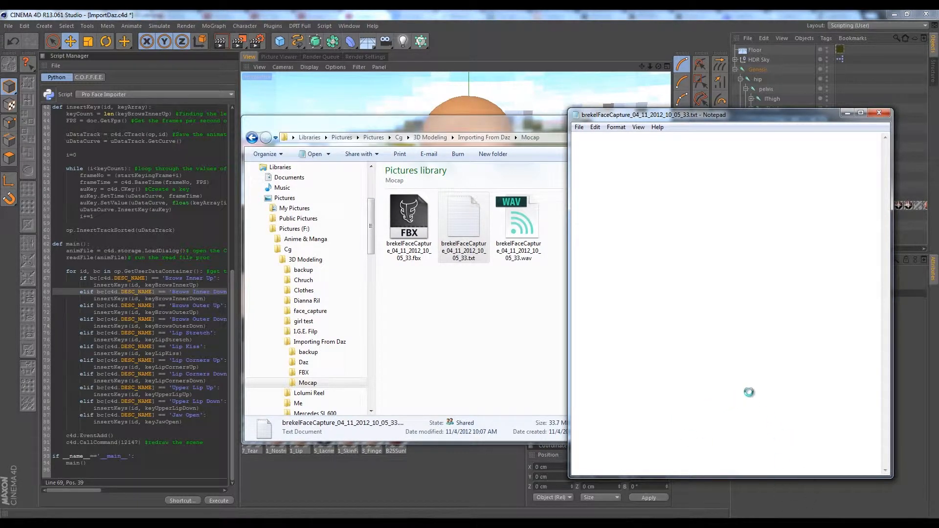
mouse_move(697, 255)
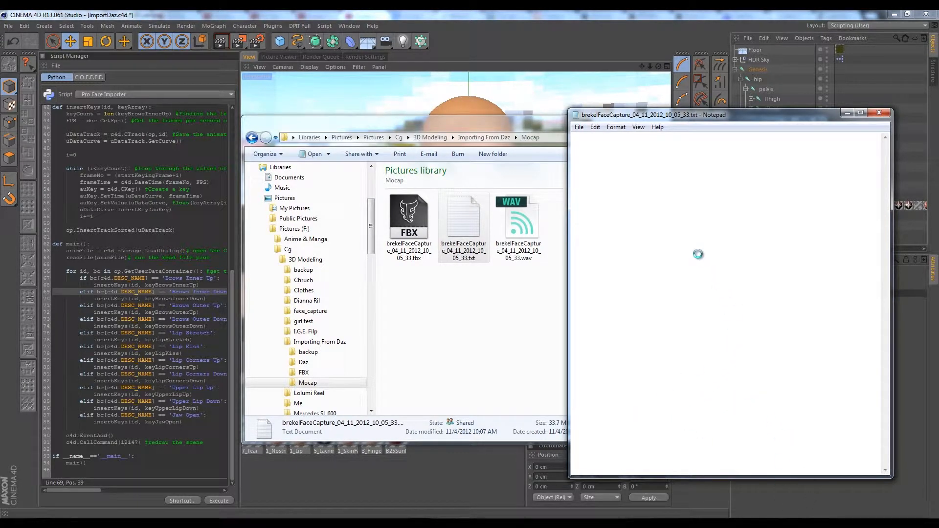
mouse_move(708, 223)
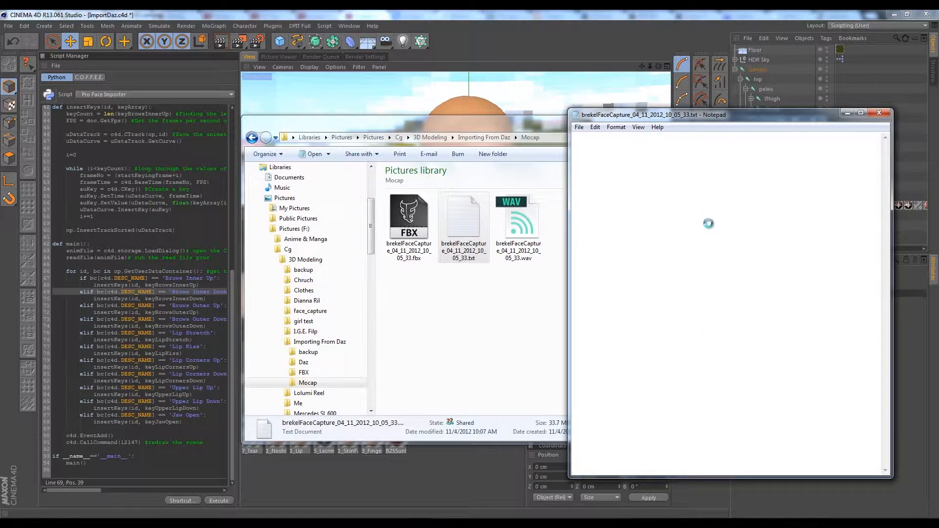
mouse_move(687, 354)
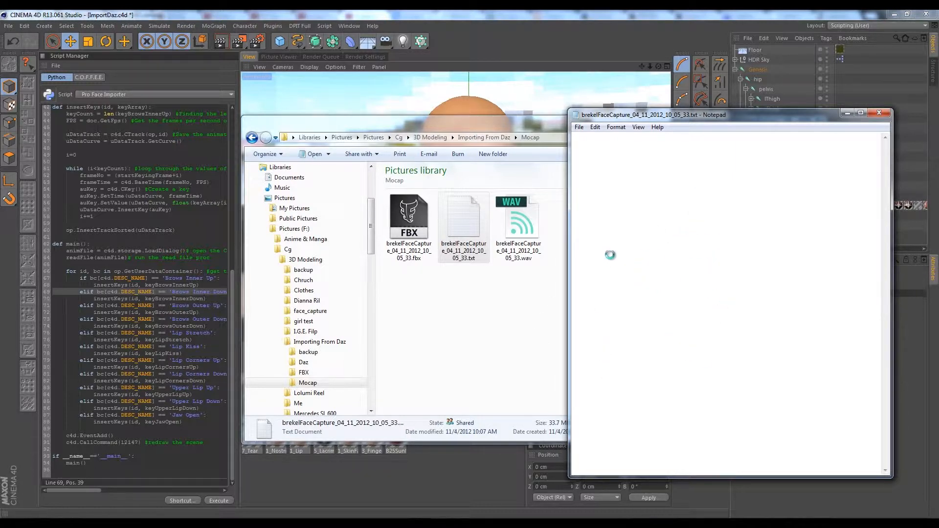
mouse_move(608, 266)
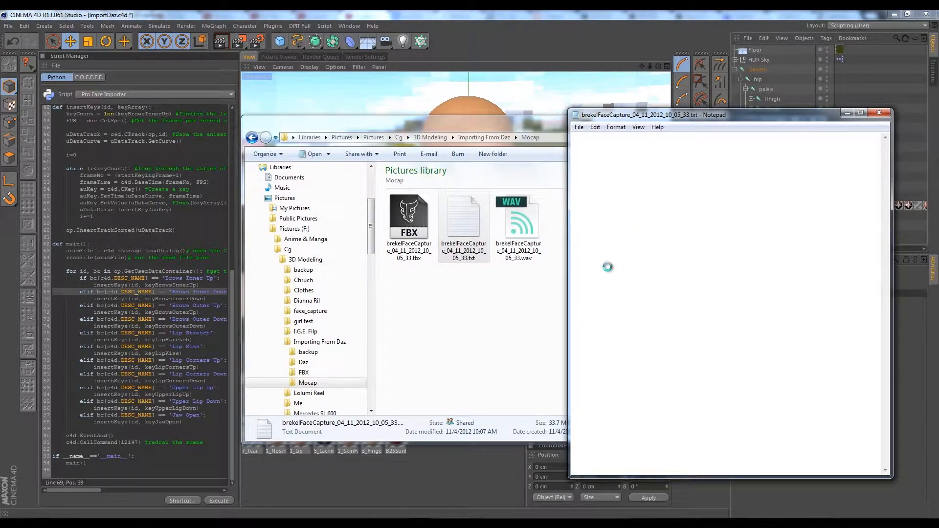
mouse_move(669, 160)
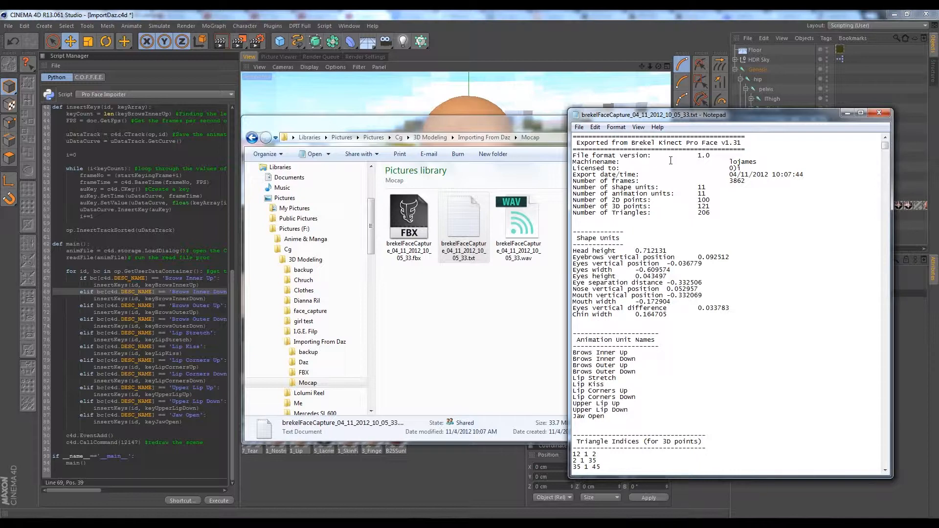
scroll("down", 3)
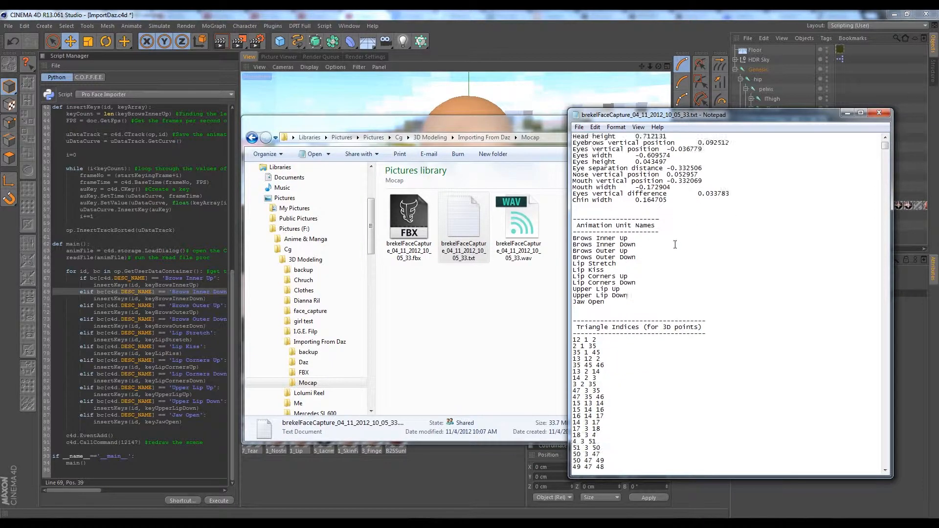
scroll("down", 3)
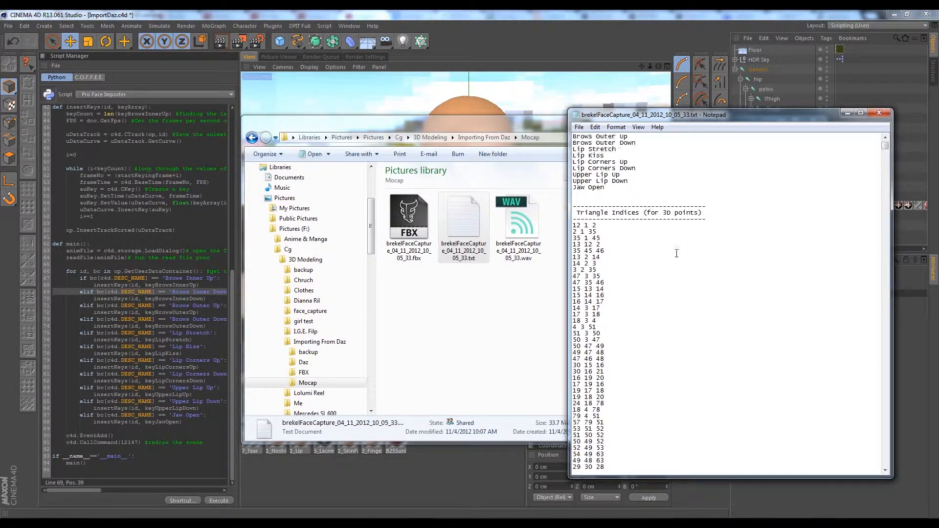
scroll("up", 3)
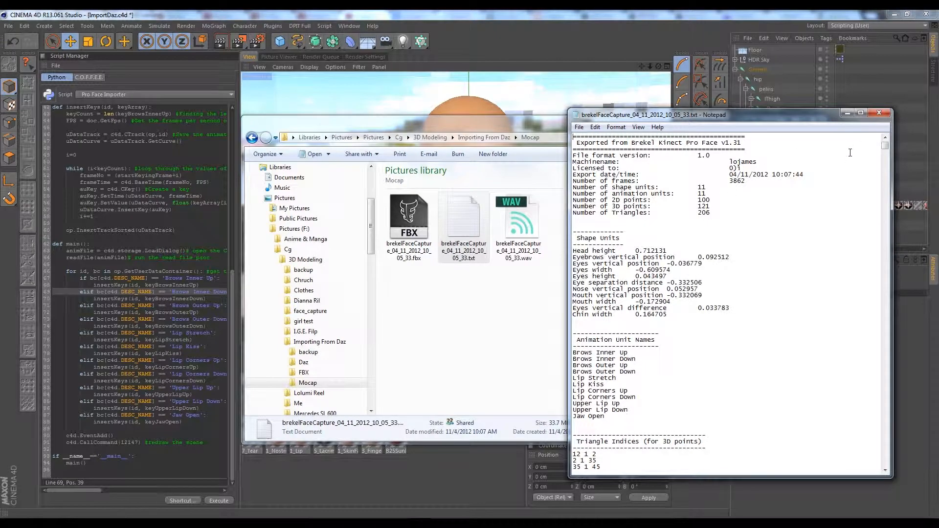
scroll("down", 3)
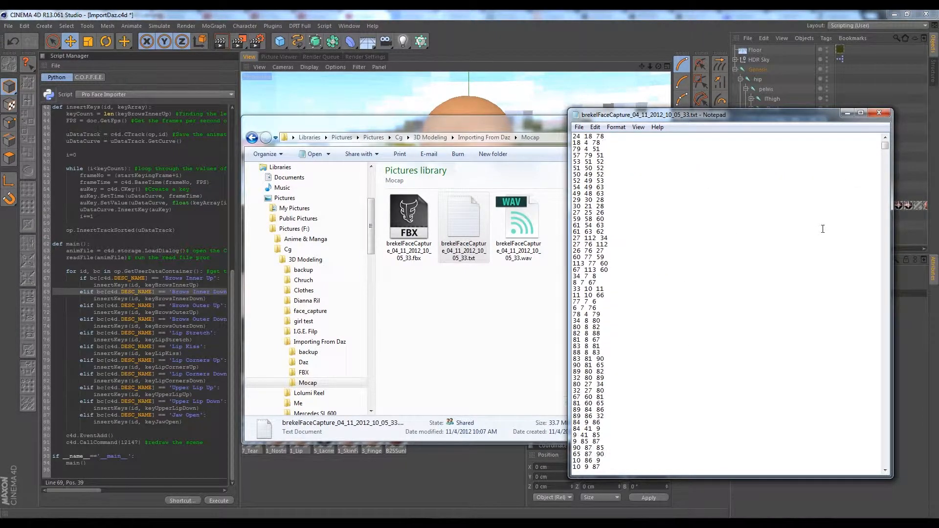
scroll("down", 3)
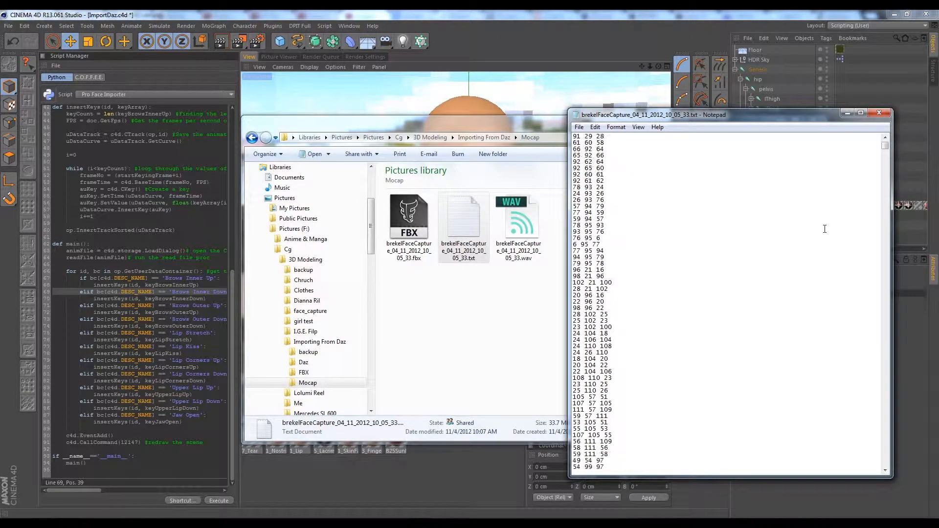
scroll("down", 3)
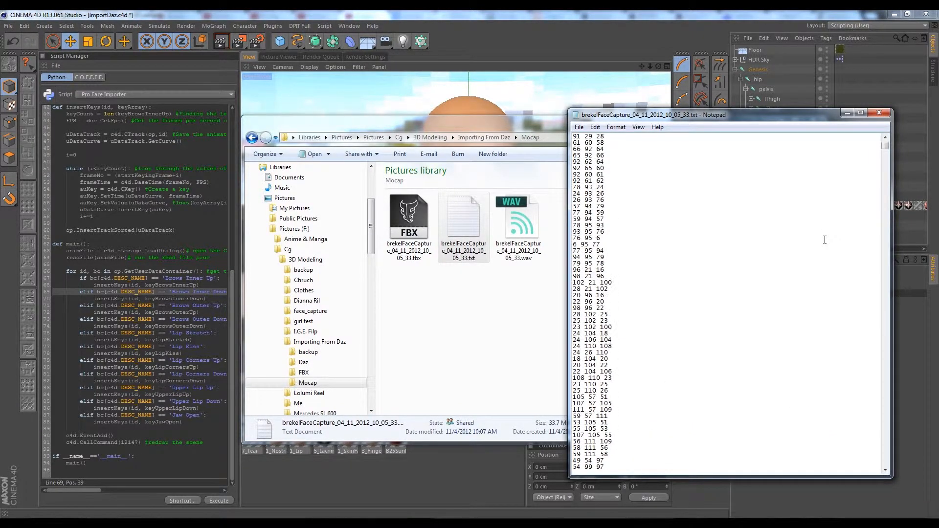
scroll("up", 3)
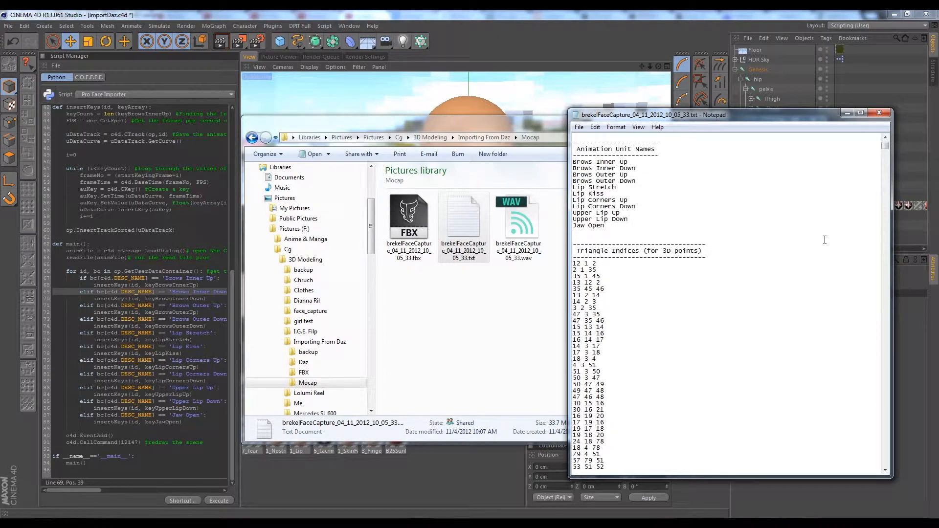
scroll("up", 3)
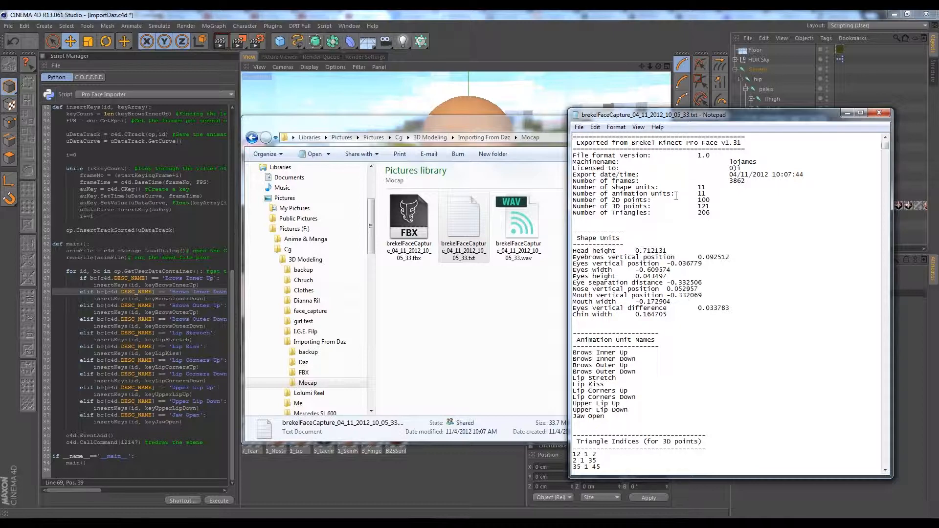
Scroll down through the triangle indices to the Head Frame Data section.
scroll("down", 3)
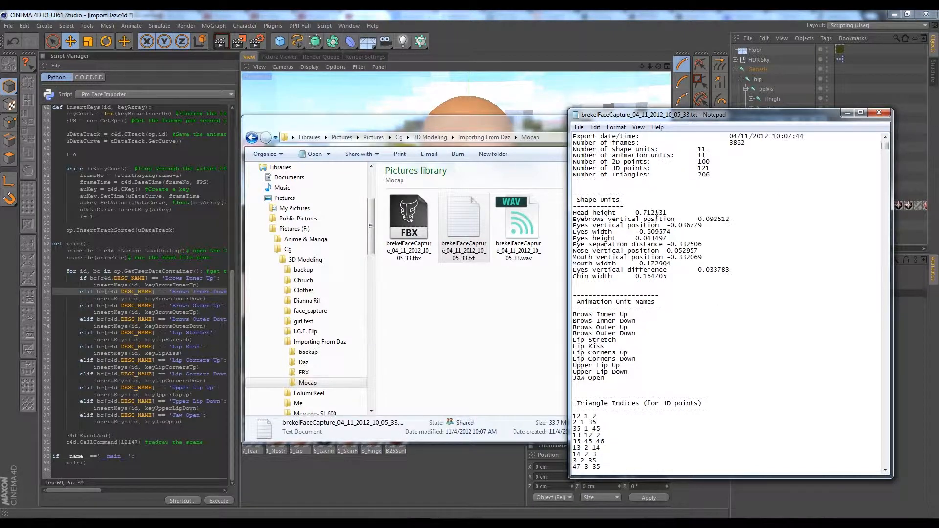
scroll("down", 3)
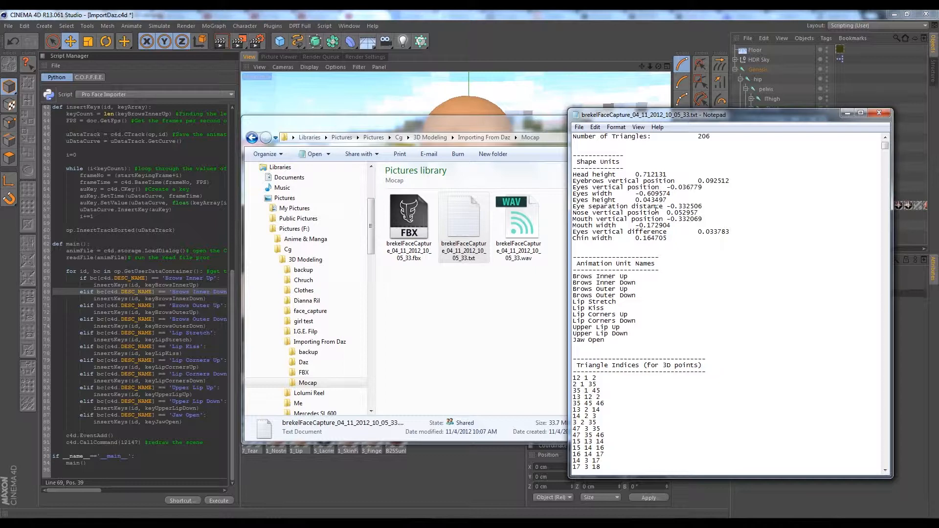
scroll("down", 3)
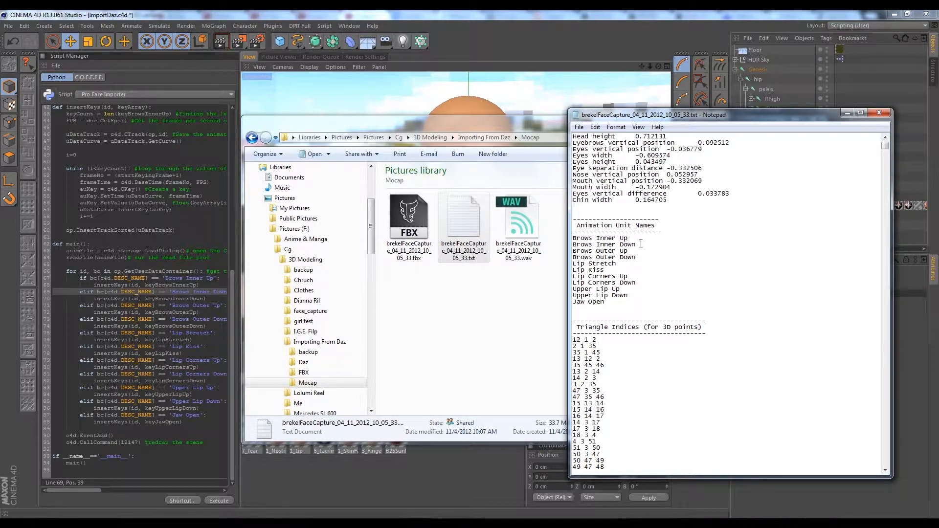
scroll("down", 3)
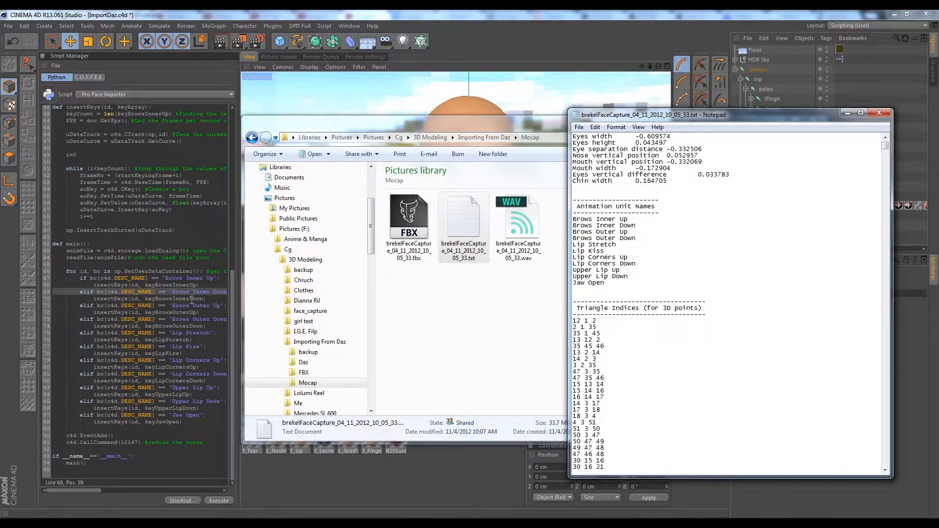
mouse_move(665, 217)
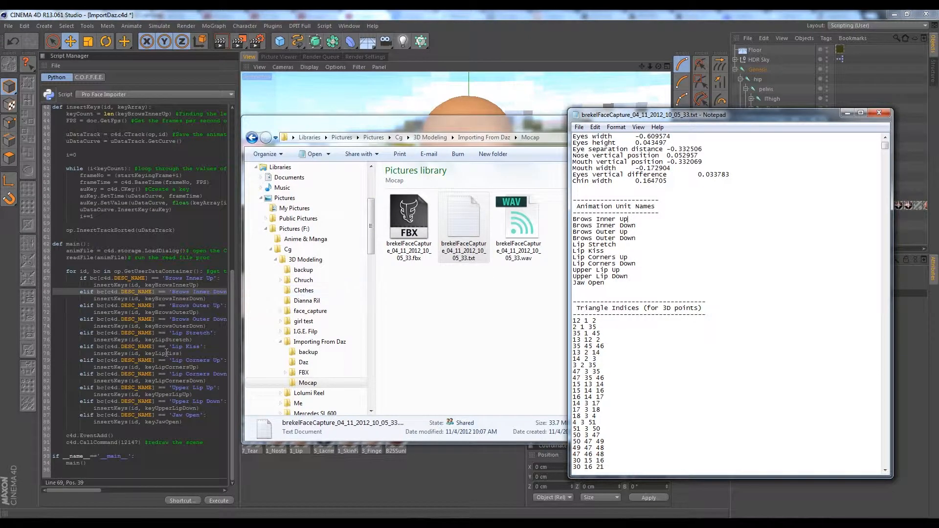
scroll("down", 3)
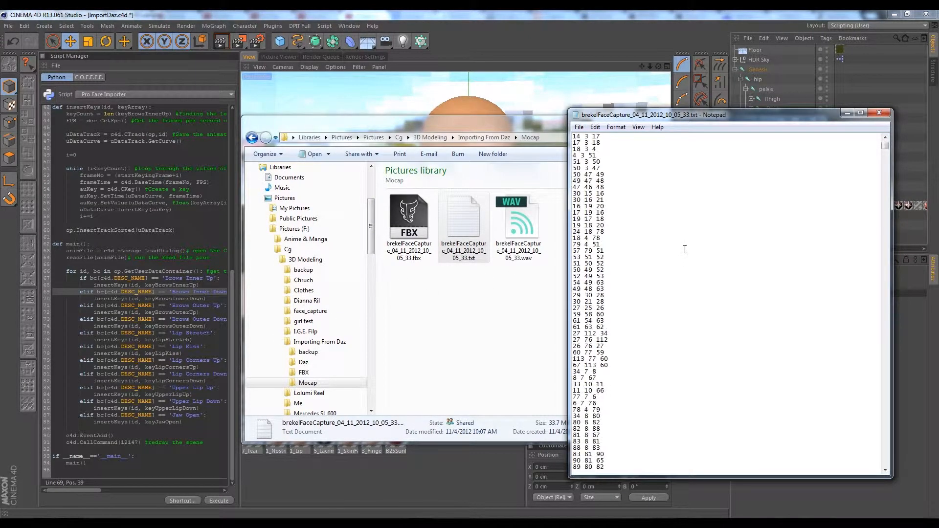
scroll("down", 3)
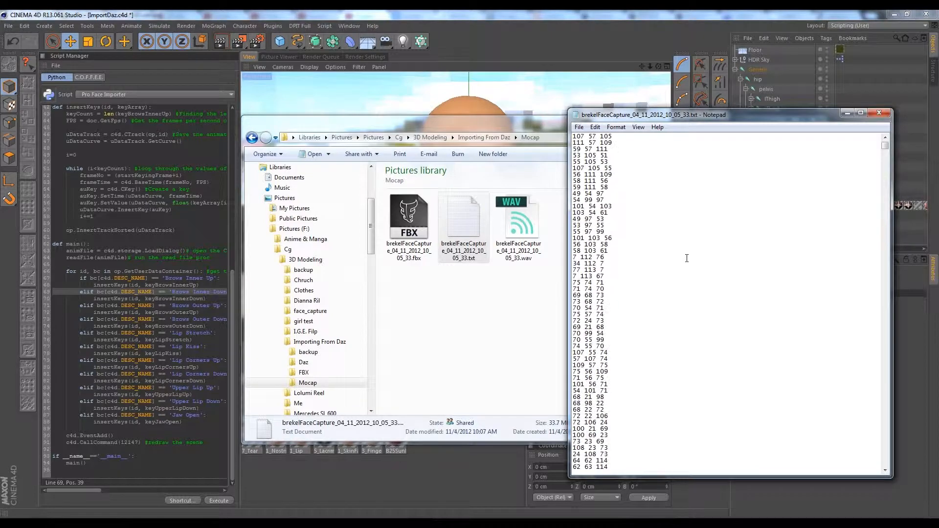
scroll("down", 3)
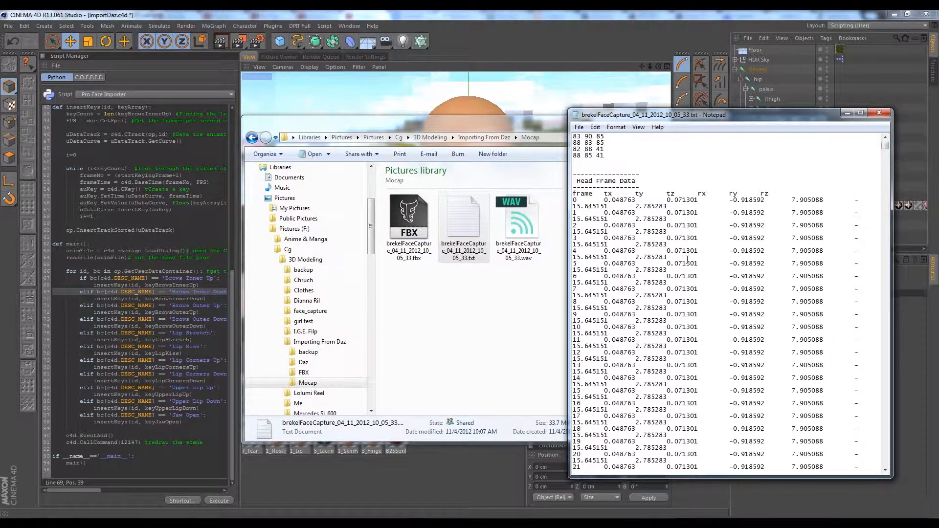
scroll("down", 3)
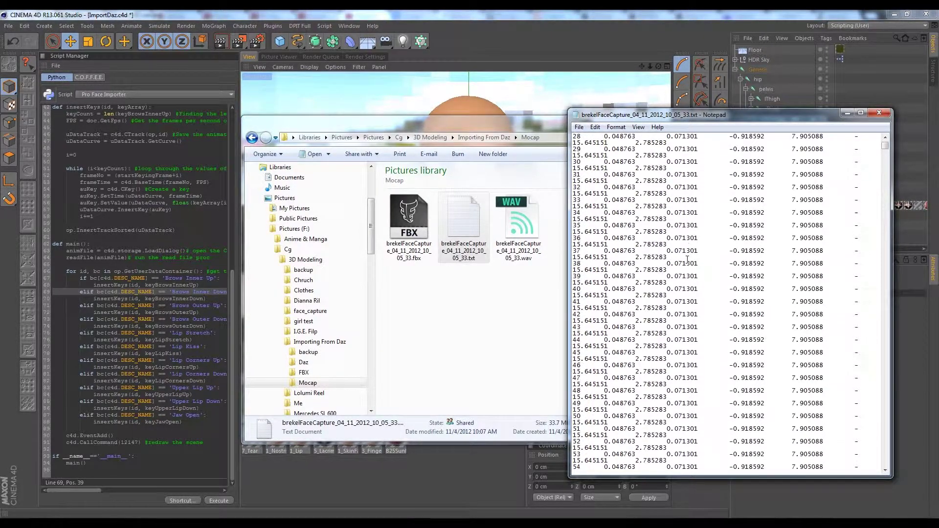
scroll("down", 3)
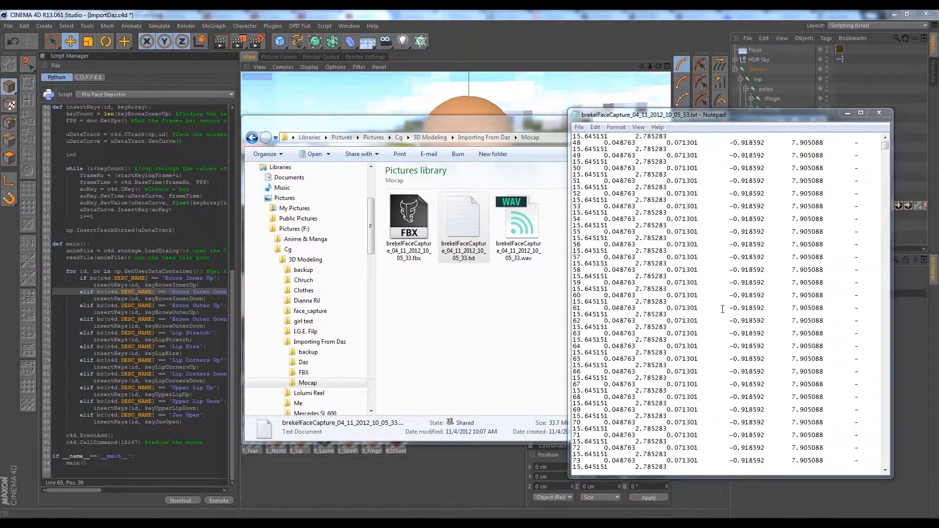
Find 'animation' to jump to the Animation Units Frame Data section.
key("ctrl+f")
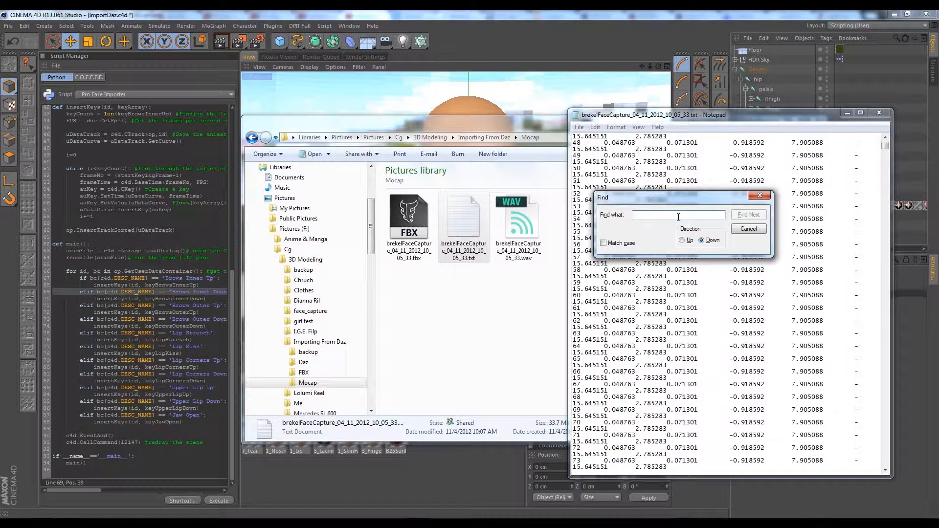
type("animation")
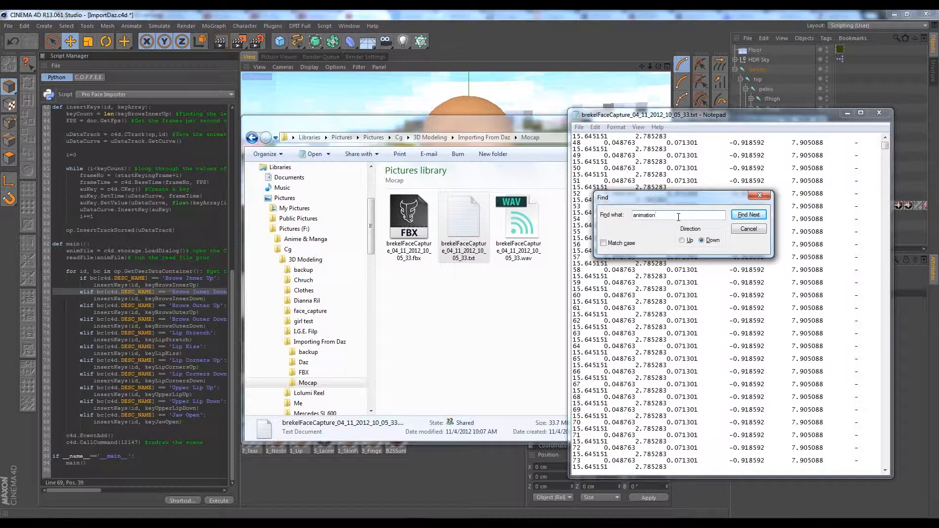
left_click(748, 214)
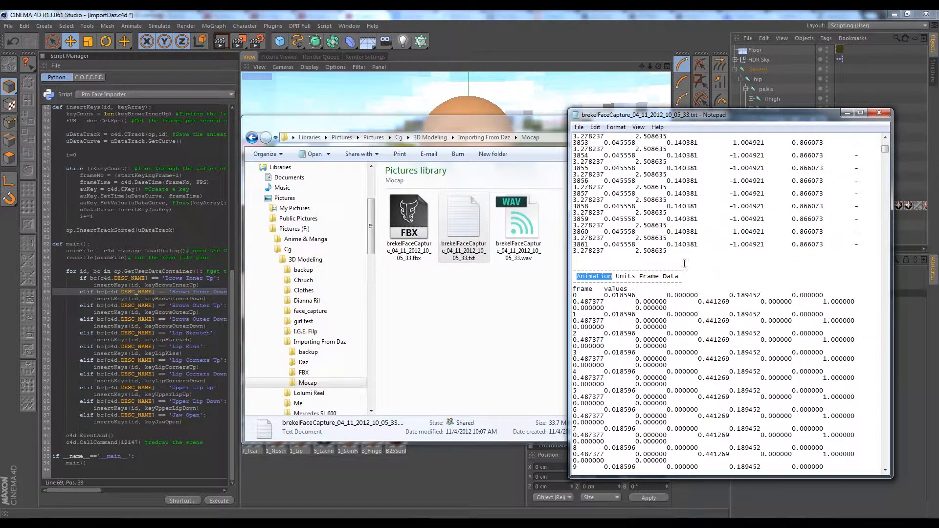
scroll("down", 3)
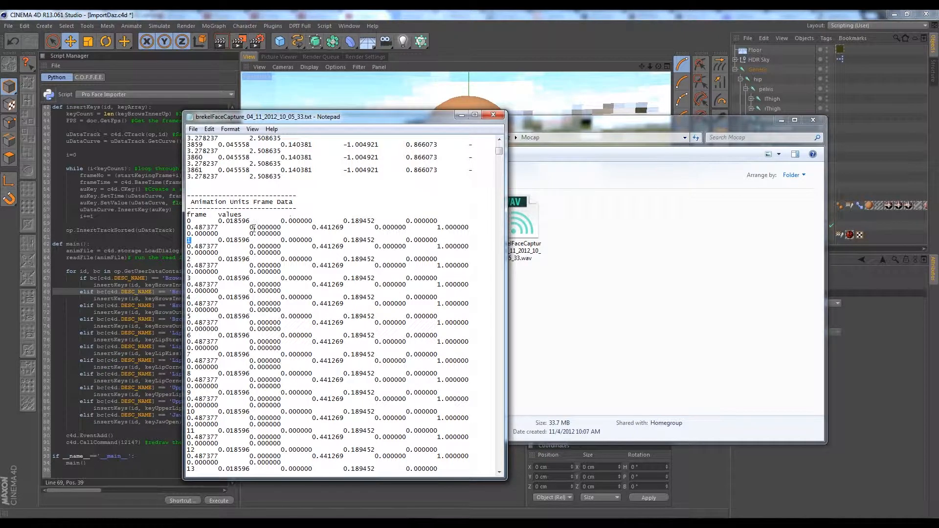
mouse_move(328, 252)
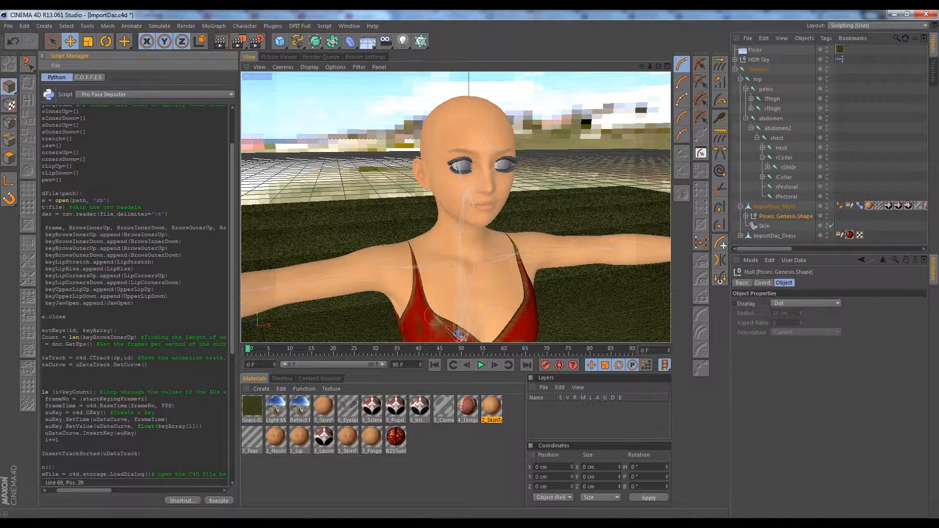
Bring the Notepad capture file back in front of the Cinema 4D scene.
left_click(219, 500)
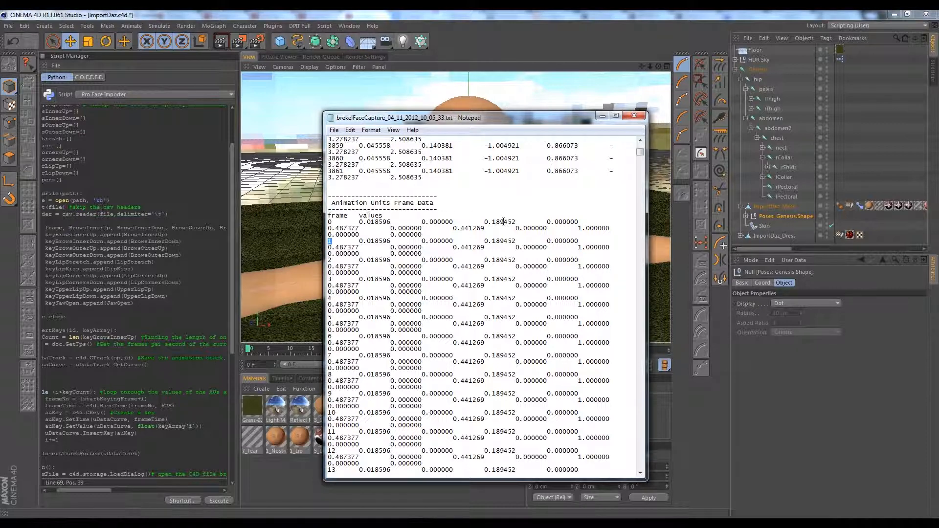
mouse_move(562, 220)
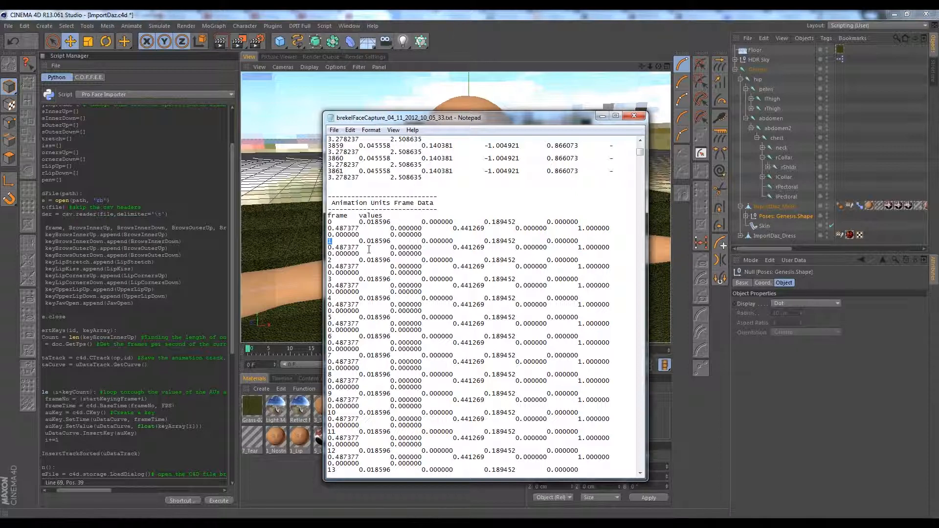
Extend the selection from 'frame values' down past frame 1000 of the animation units data.
scroll("down", 3)
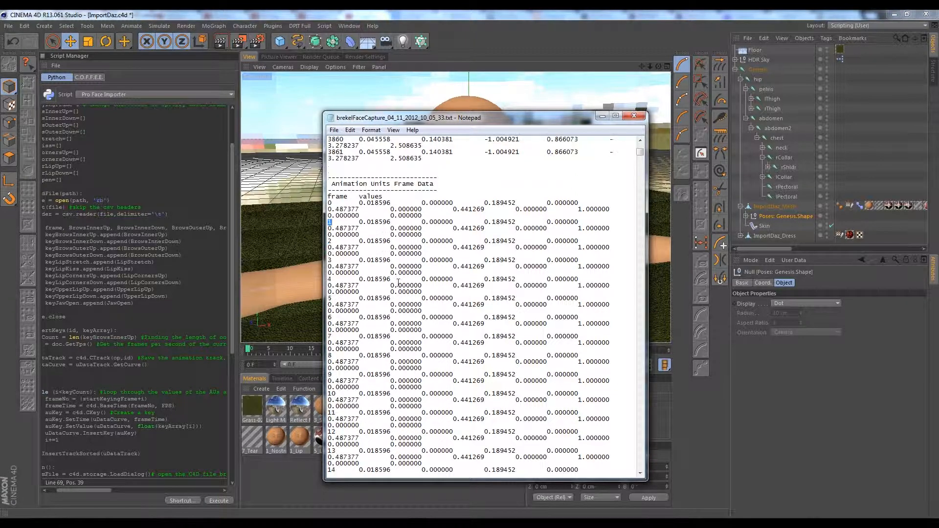
scroll("up", 3)
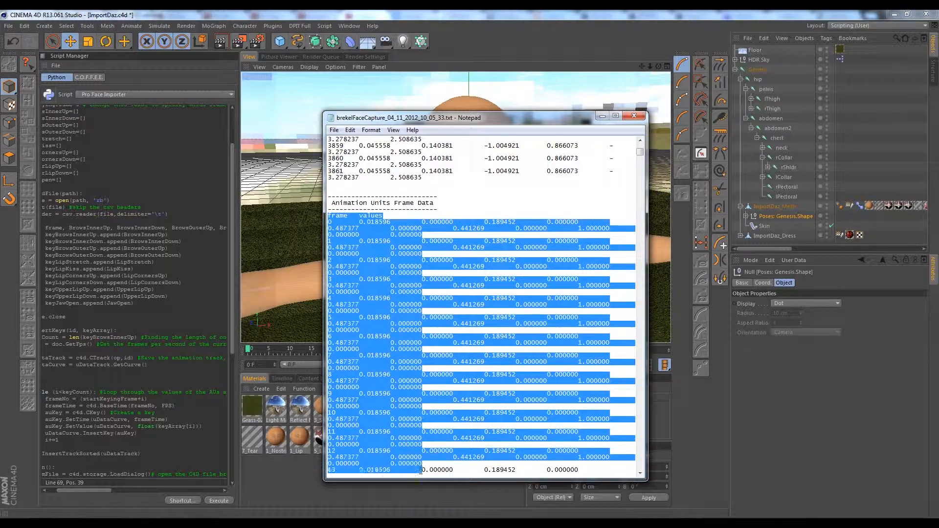
scroll("down", 3)
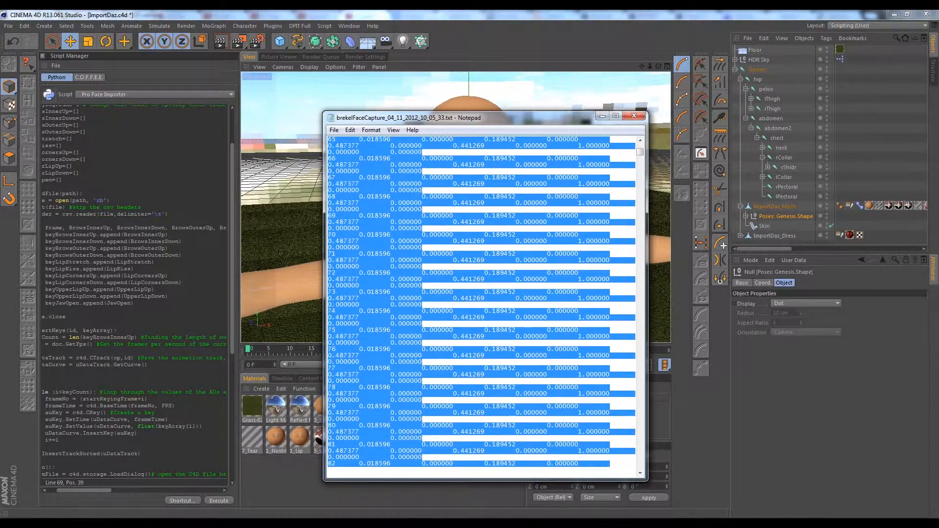
scroll("down", 3)
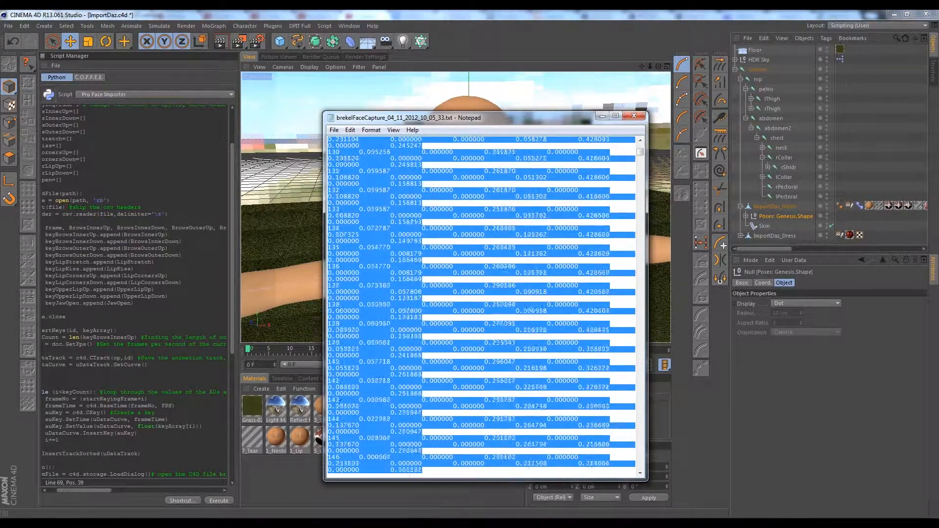
scroll("down", 3)
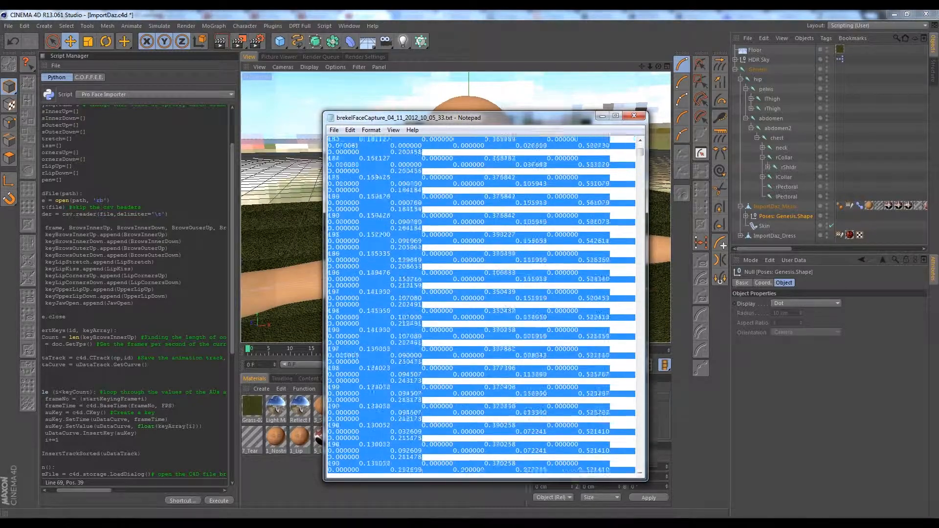
scroll("down", 3)
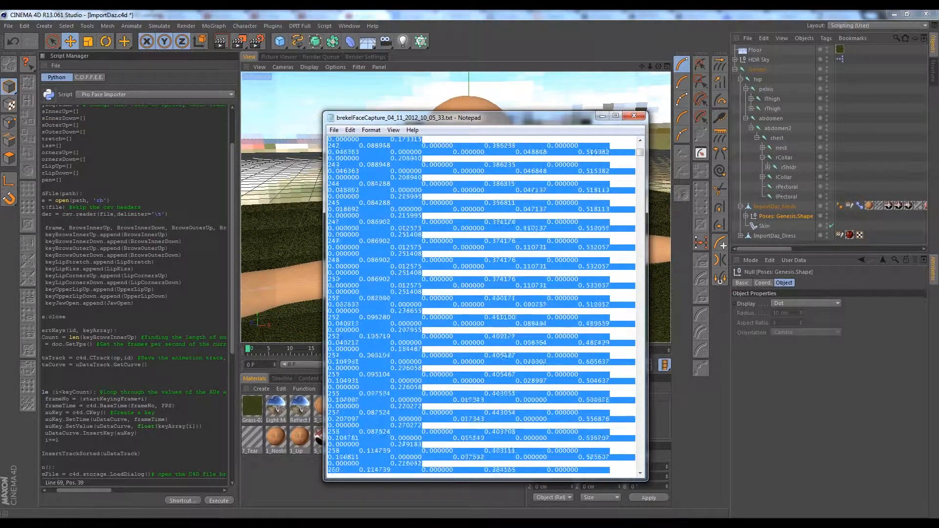
scroll("down", 3)
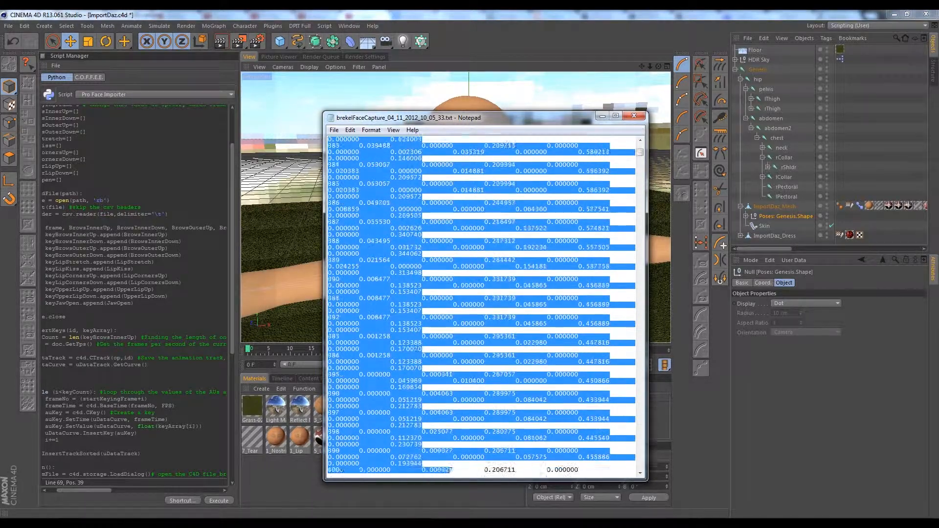
scroll("down", 3)
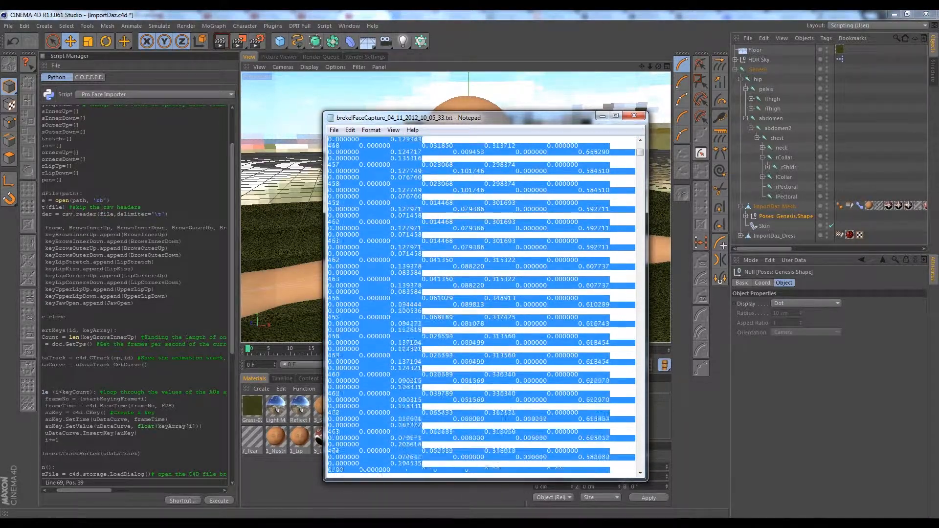
scroll("down", 3)
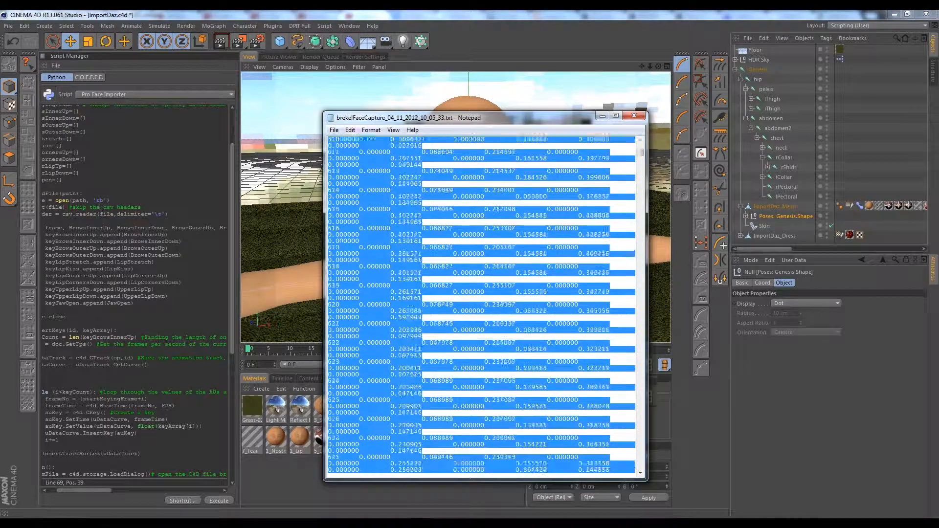
scroll("down", 3)
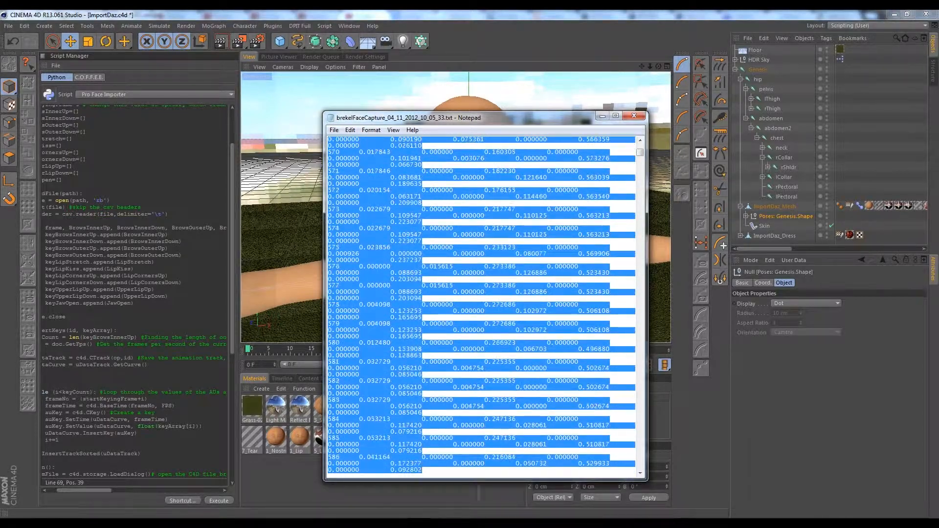
scroll("down", 3)
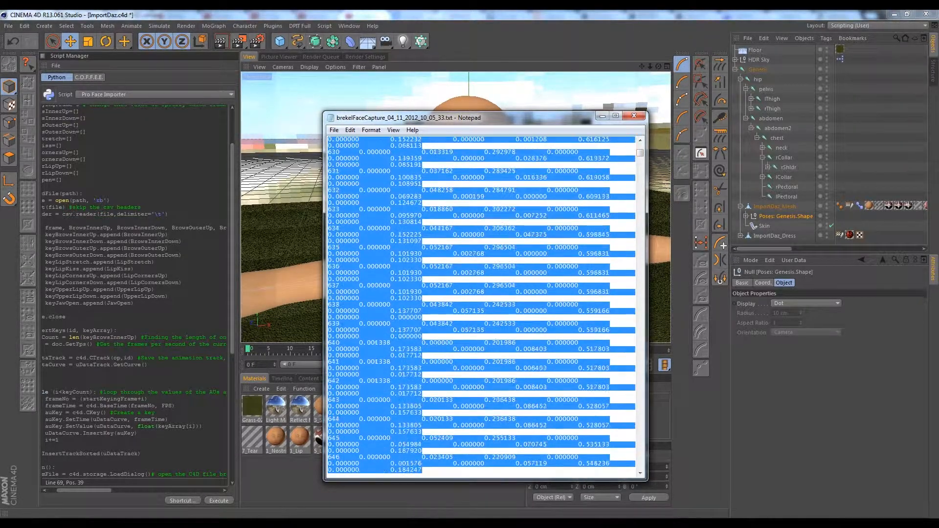
scroll("down", 3)
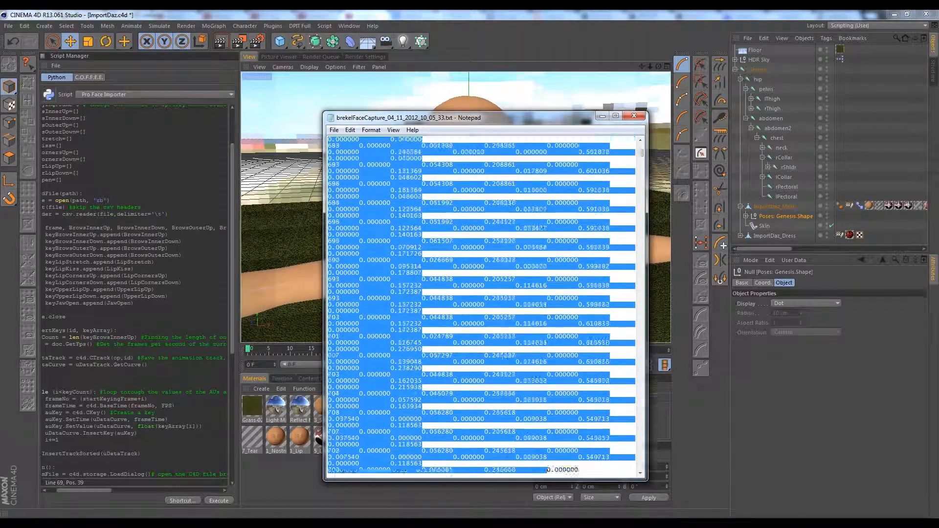
scroll("down", 3)
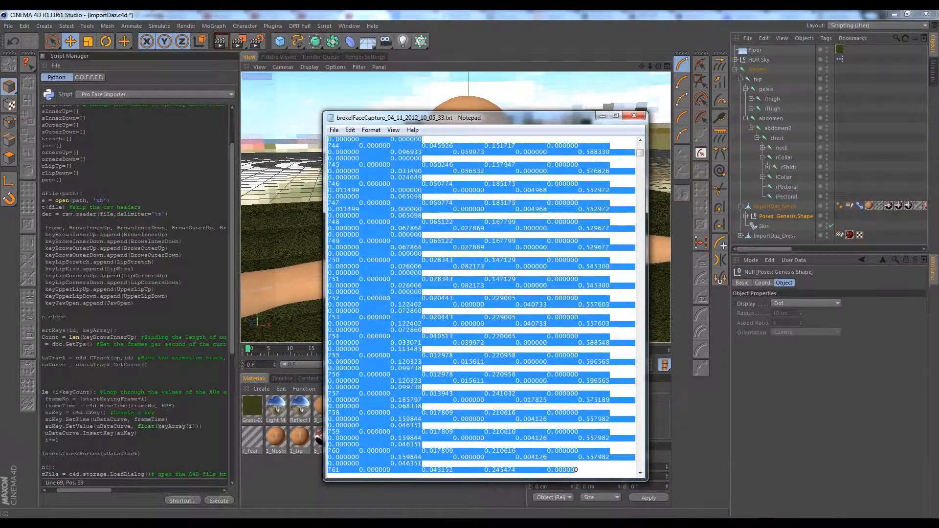
scroll("down", 3)
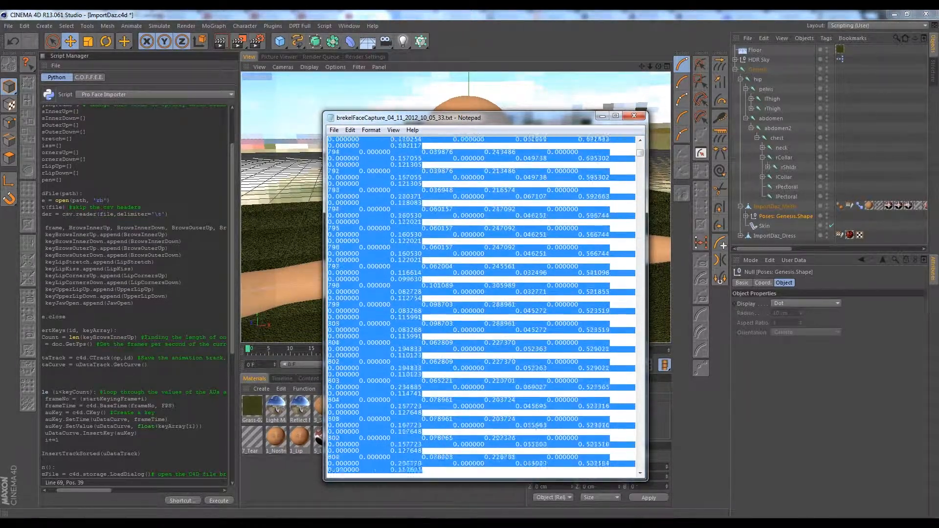
scroll("down", 3)
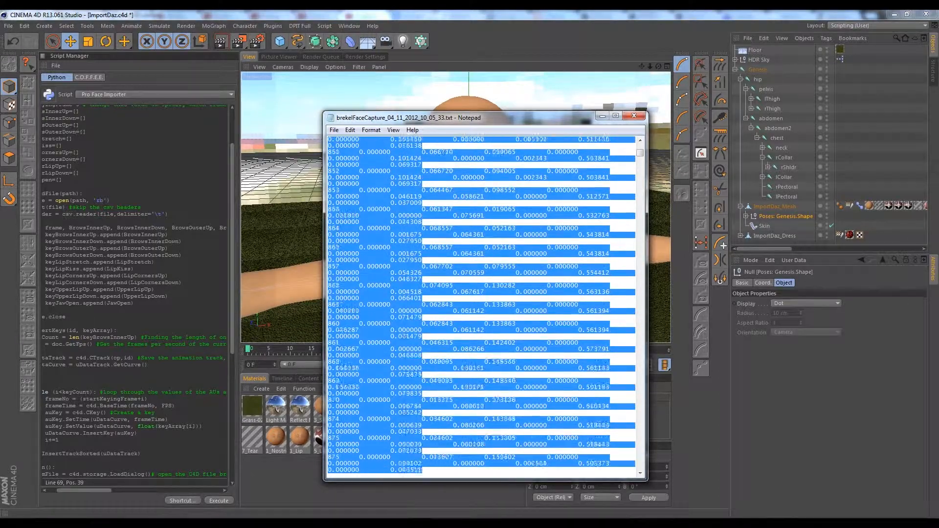
scroll("down", 3)
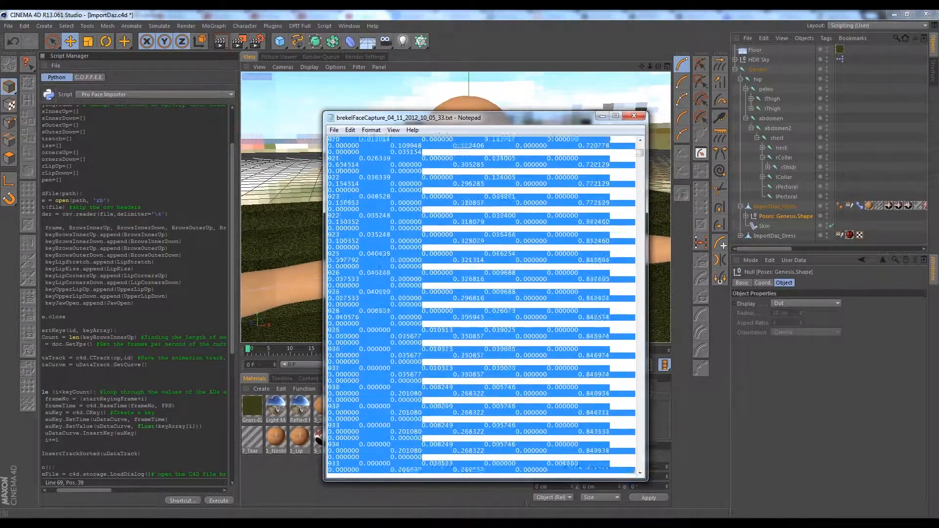
scroll("down", 3)
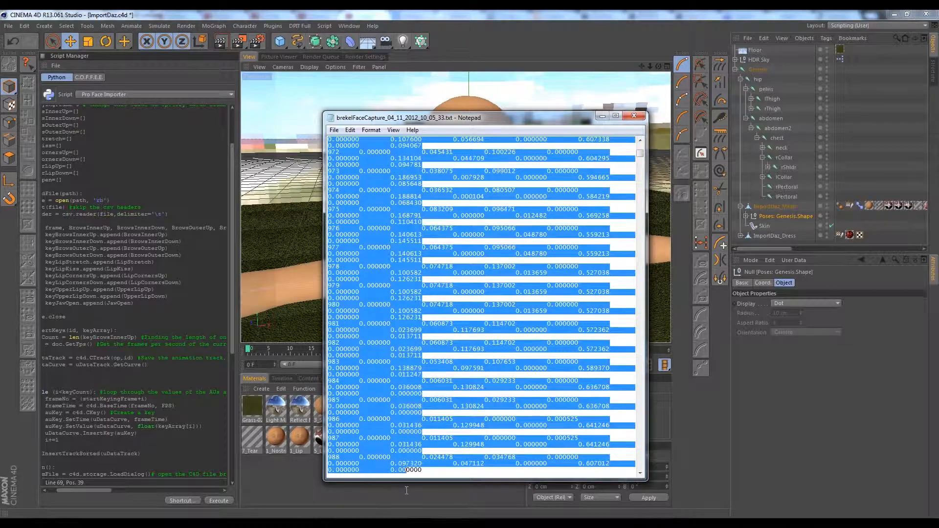
scroll("down", 3)
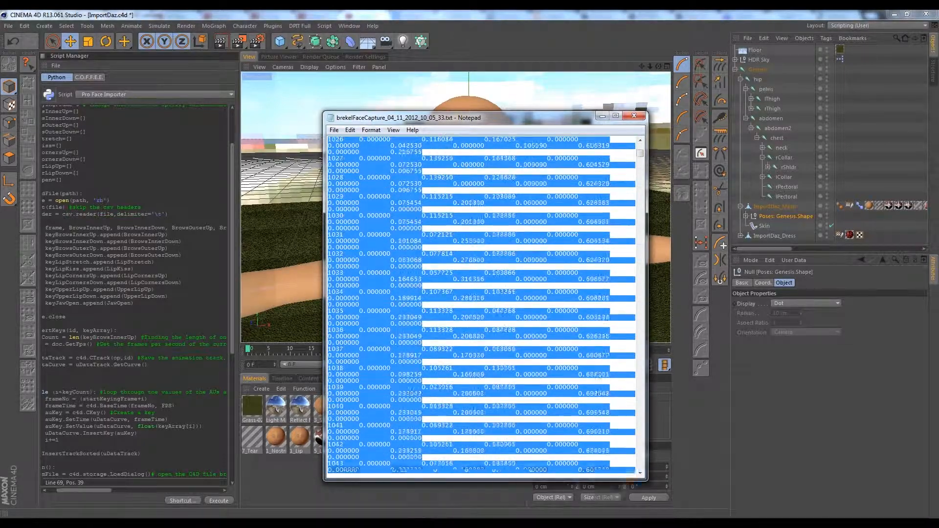